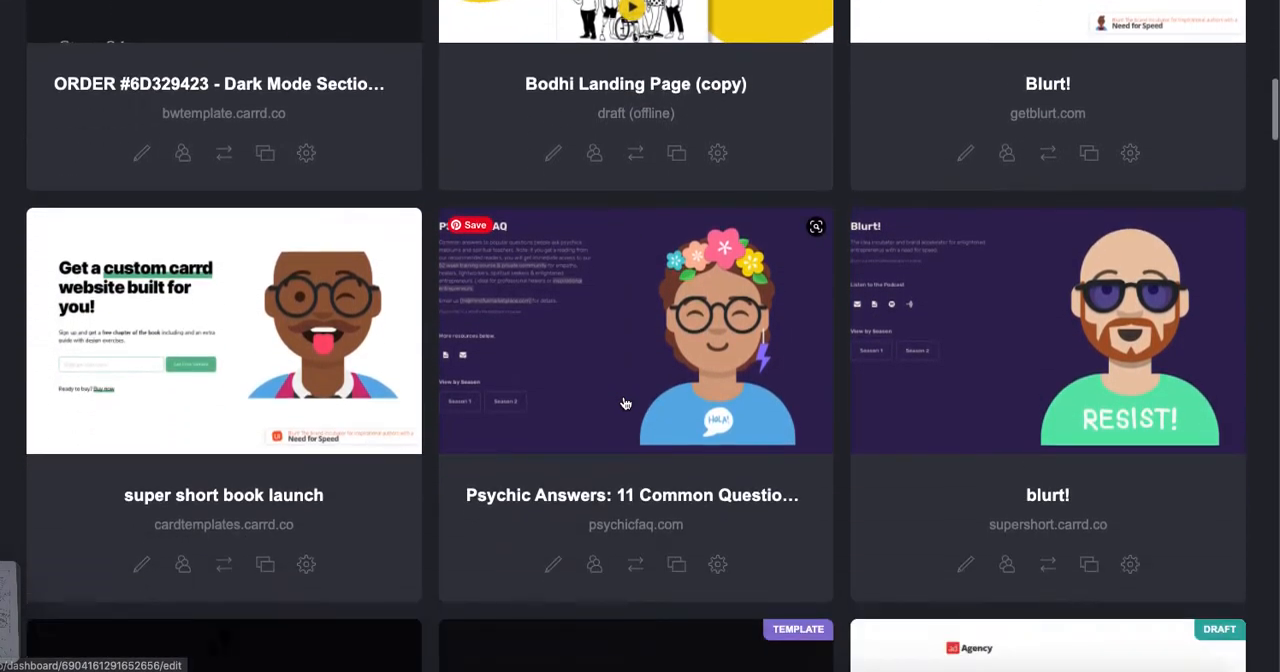
Scroll through the Talent Cards Review page in the Carrd editor.
scroll("down", 3)
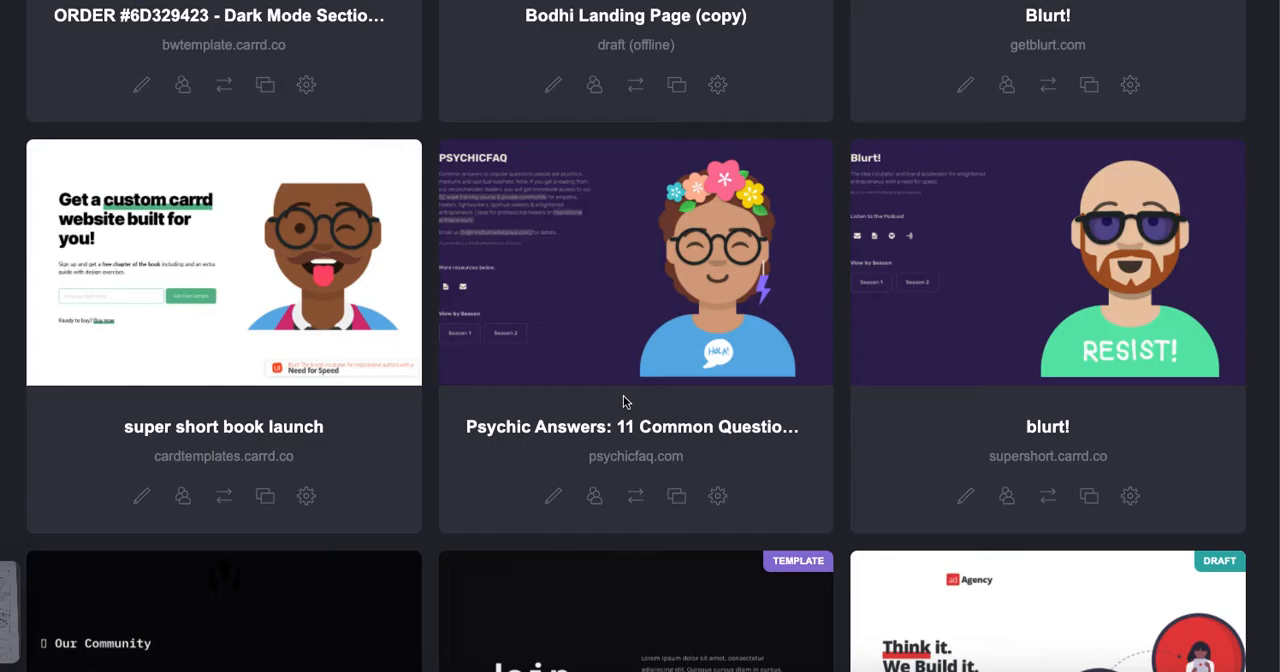
scroll("down", 3)
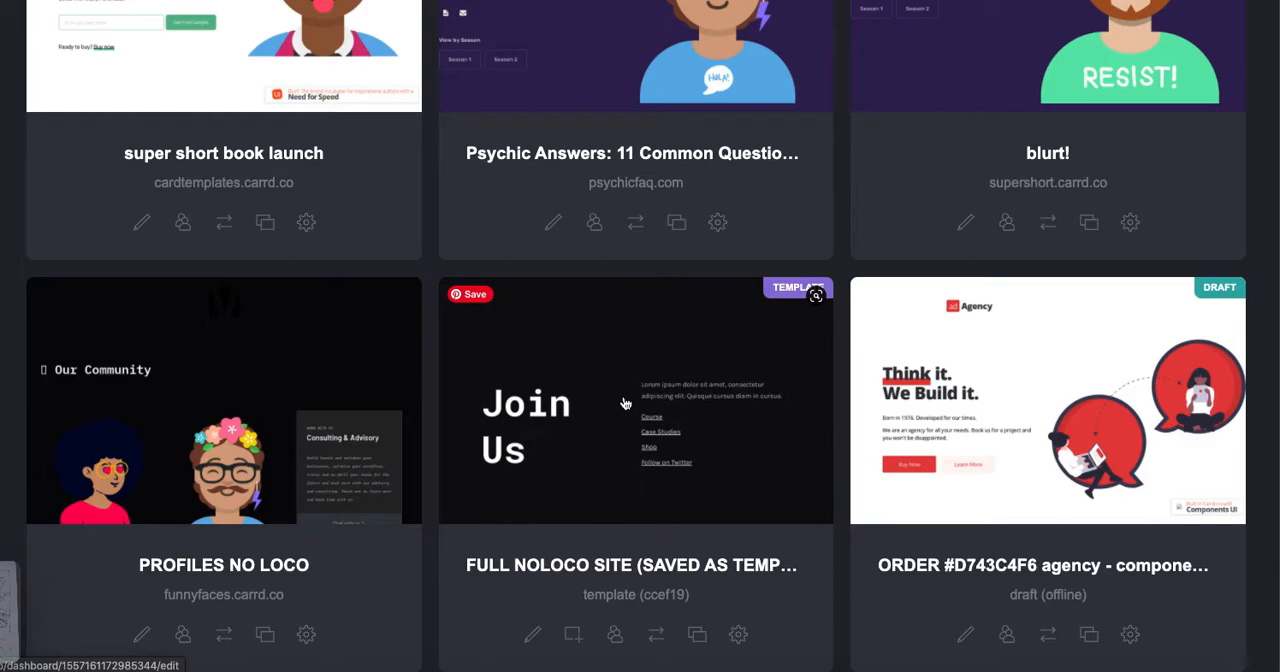
scroll("up", 3)
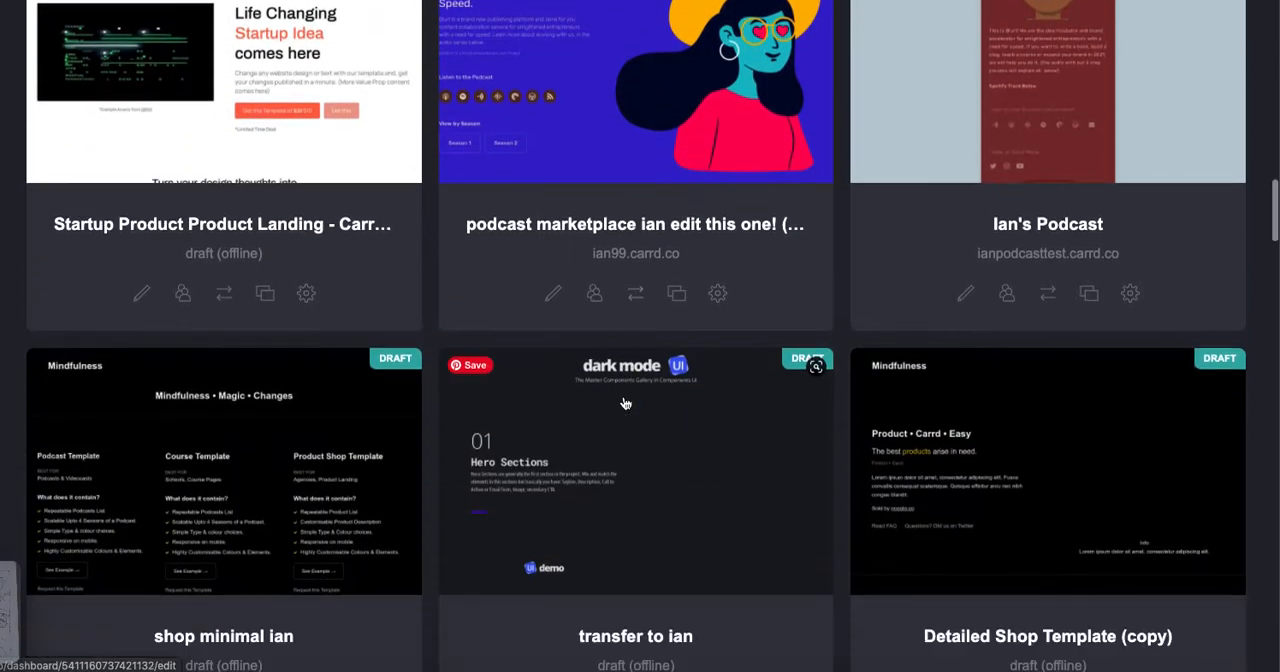
scroll("down", 3)
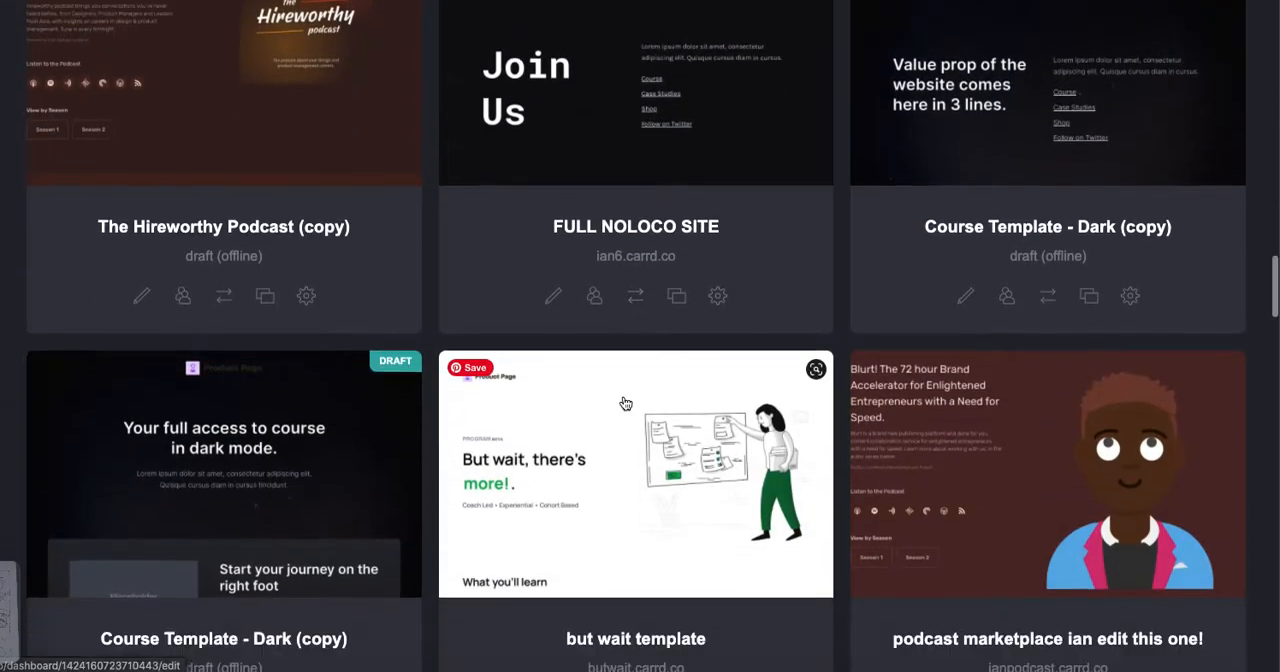
scroll("down", 3)
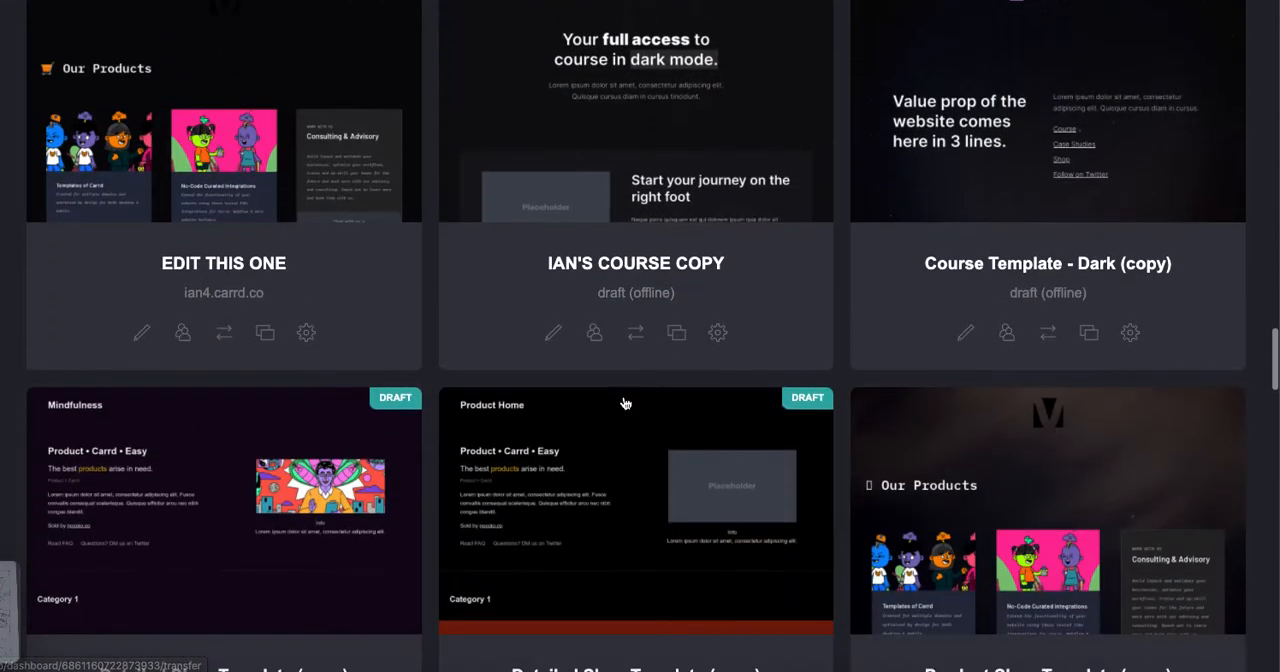
scroll("down", 3)
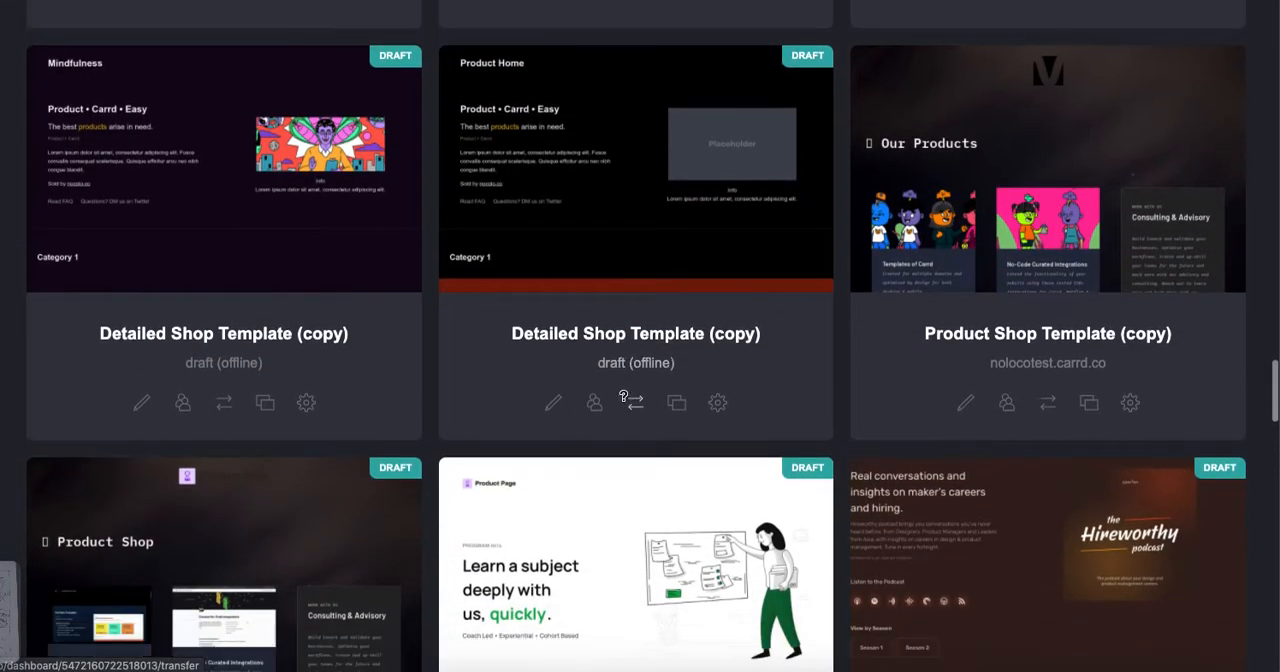
scroll("down", 3)
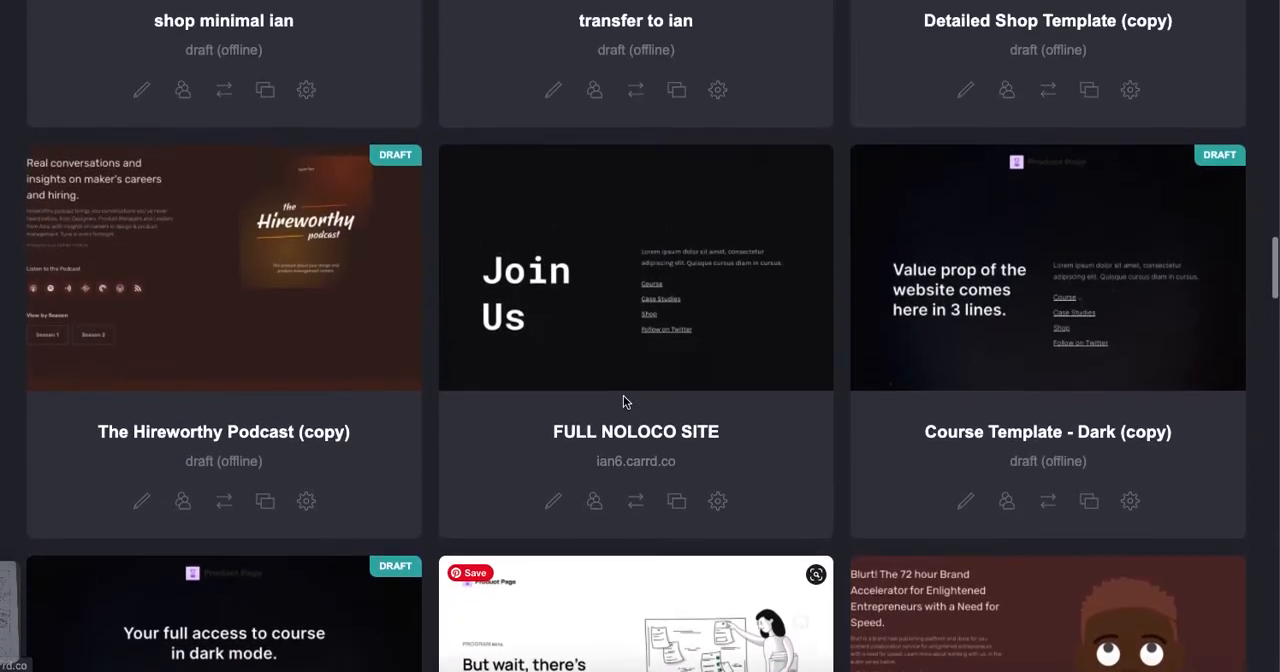
scroll("down", 3)
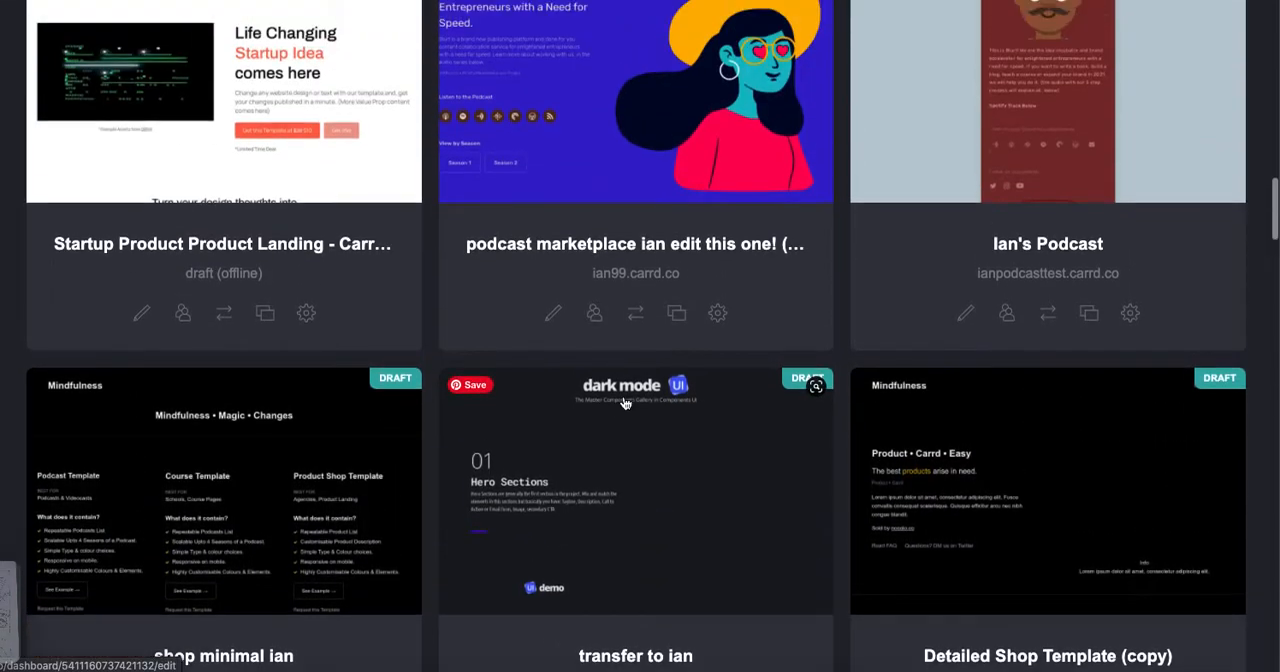
scroll("down", 3)
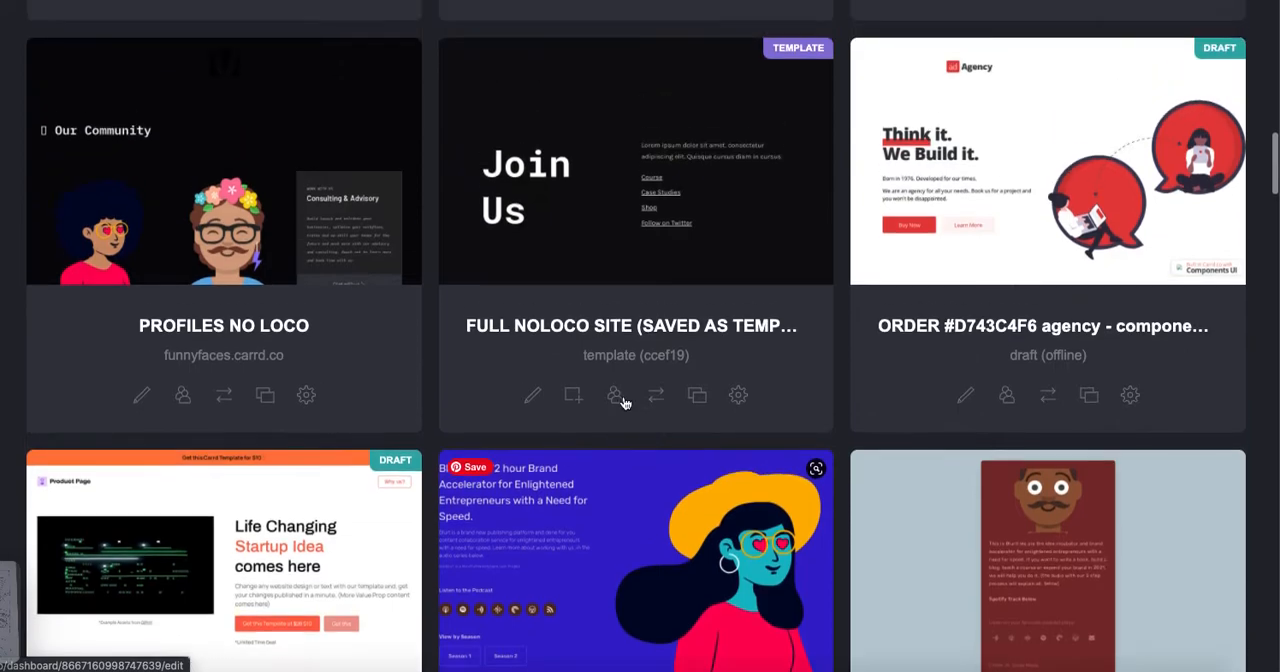
scroll("down", 3)
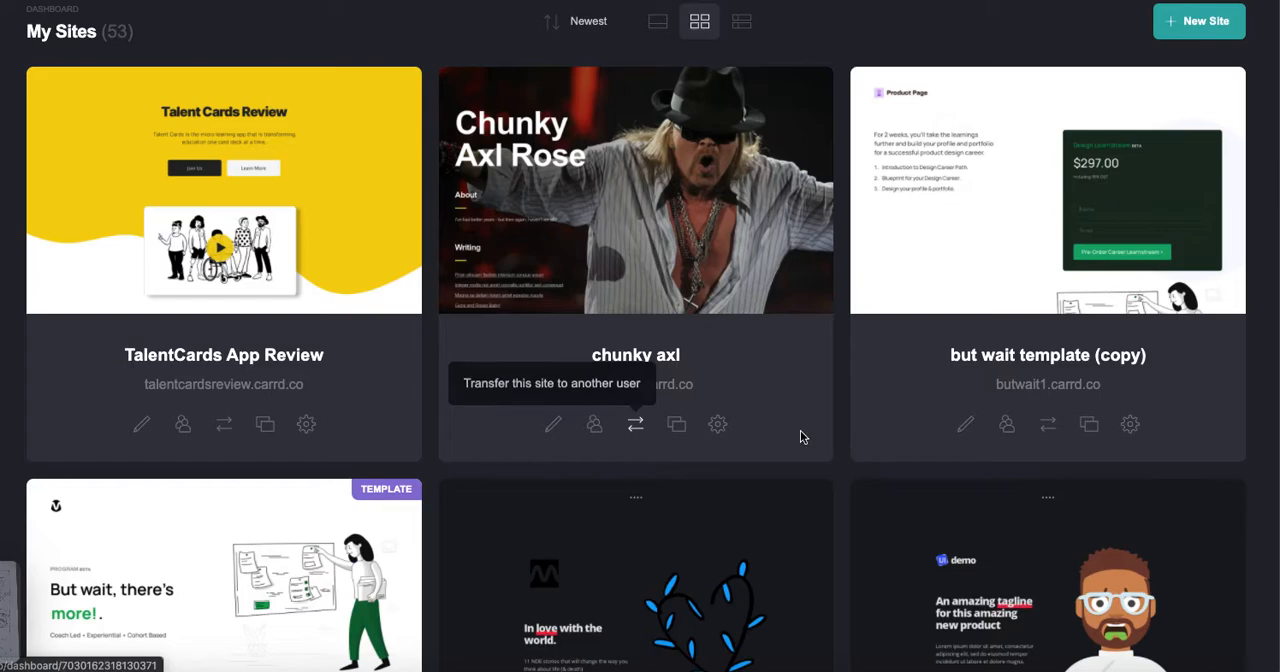
mouse_move(558, 206)
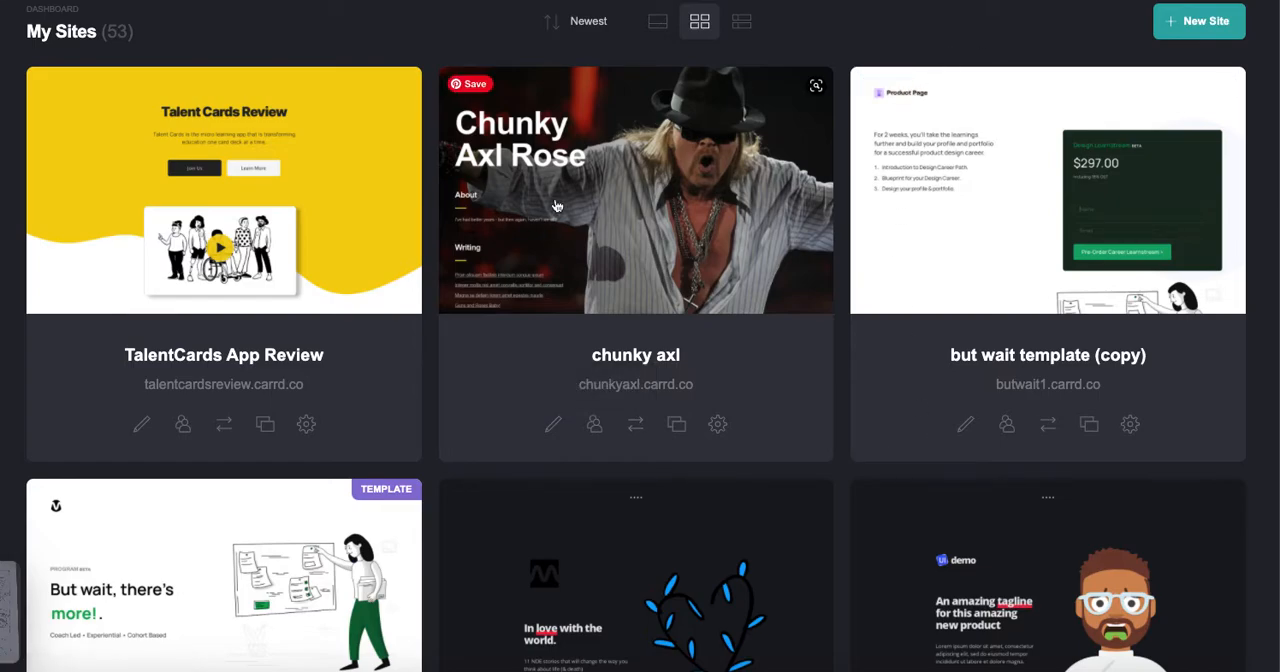
mouse_move(636, 384)
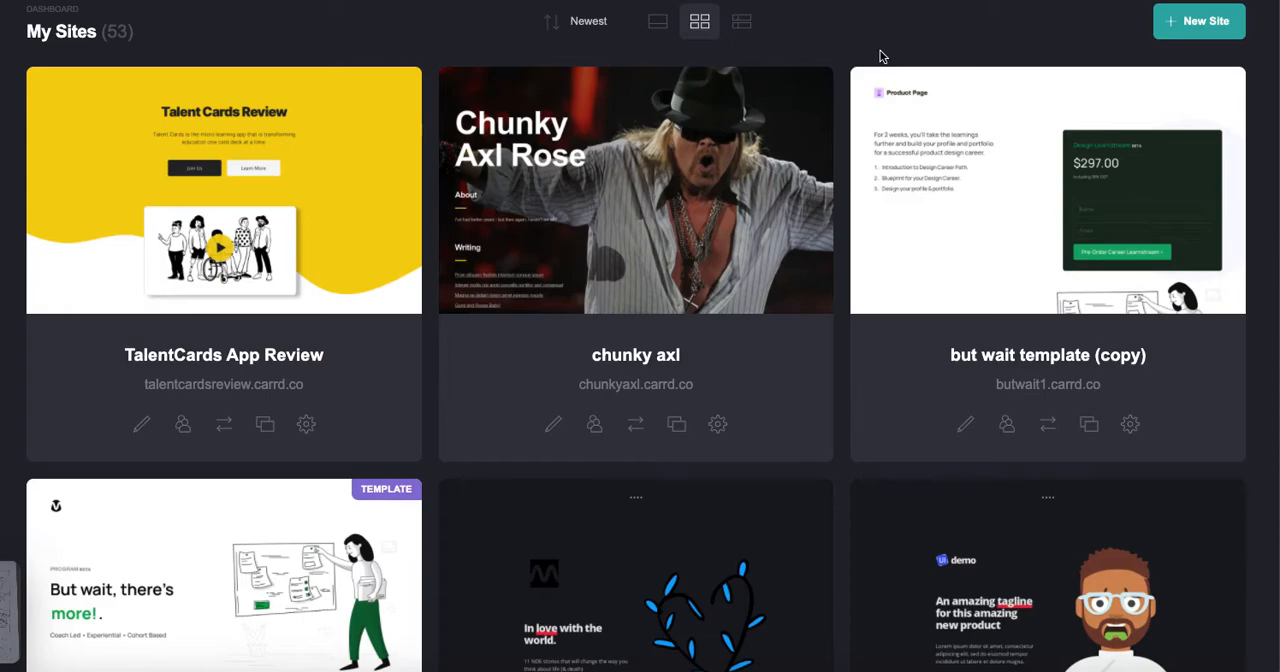
mouse_move(372, 260)
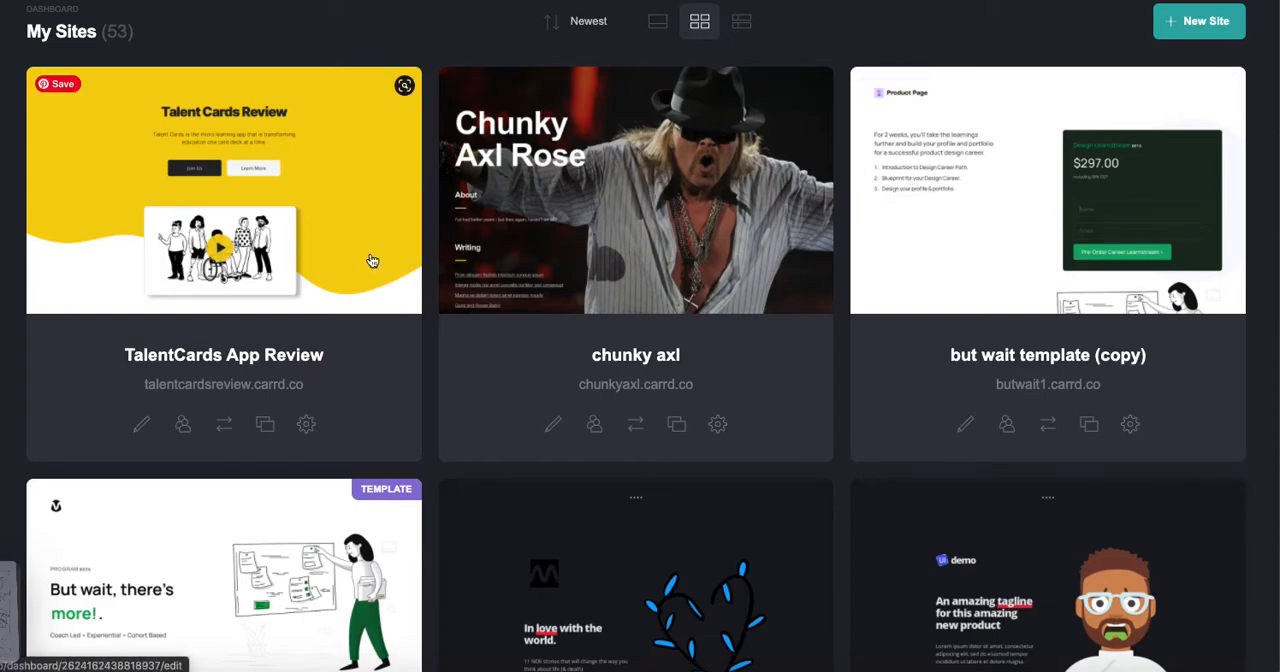
mouse_move(320, 262)
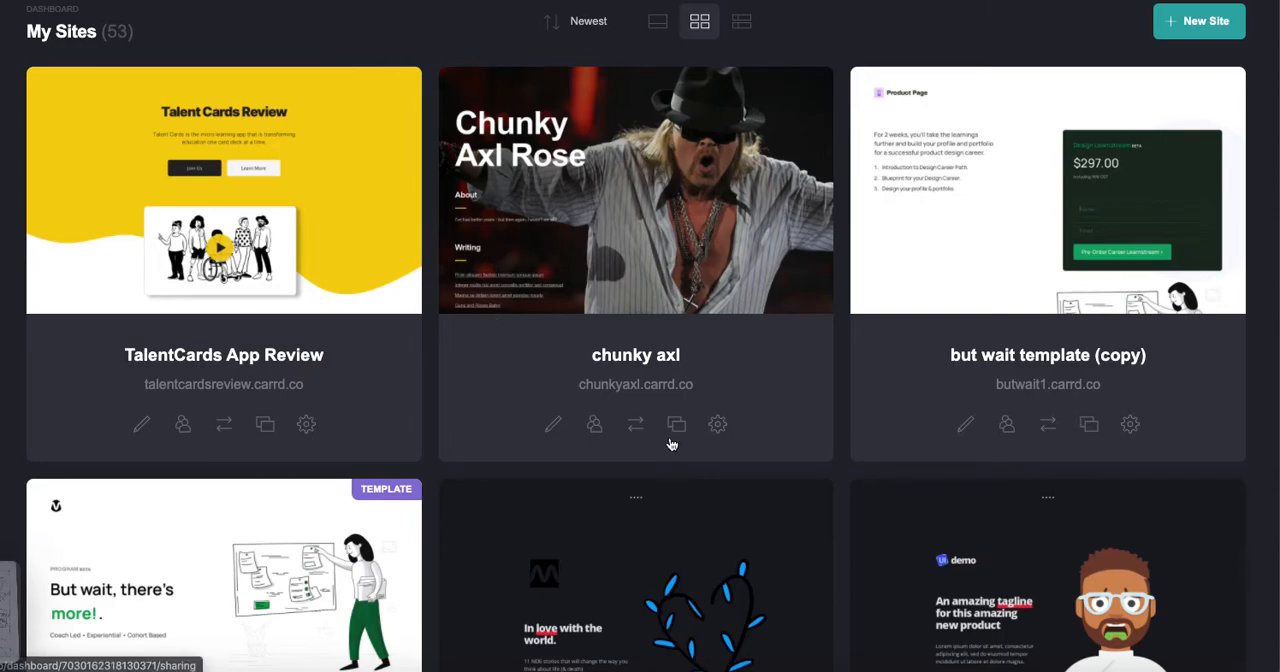
mouse_move(262, 416)
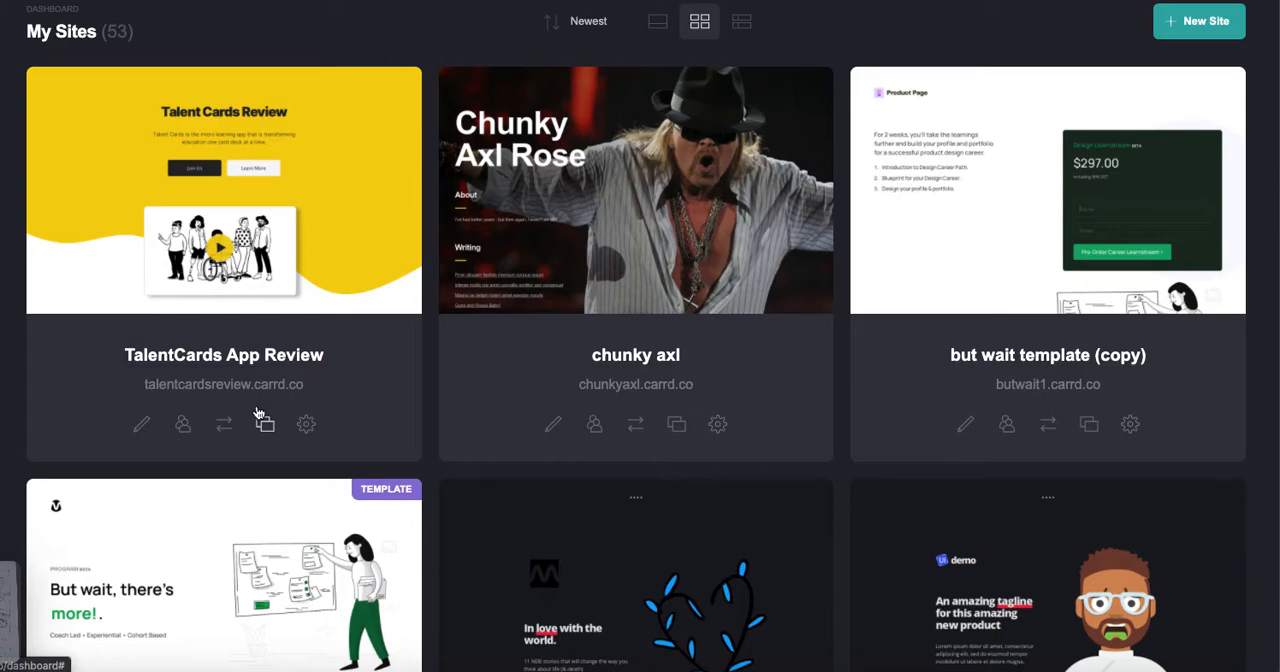
mouse_move(352, 396)
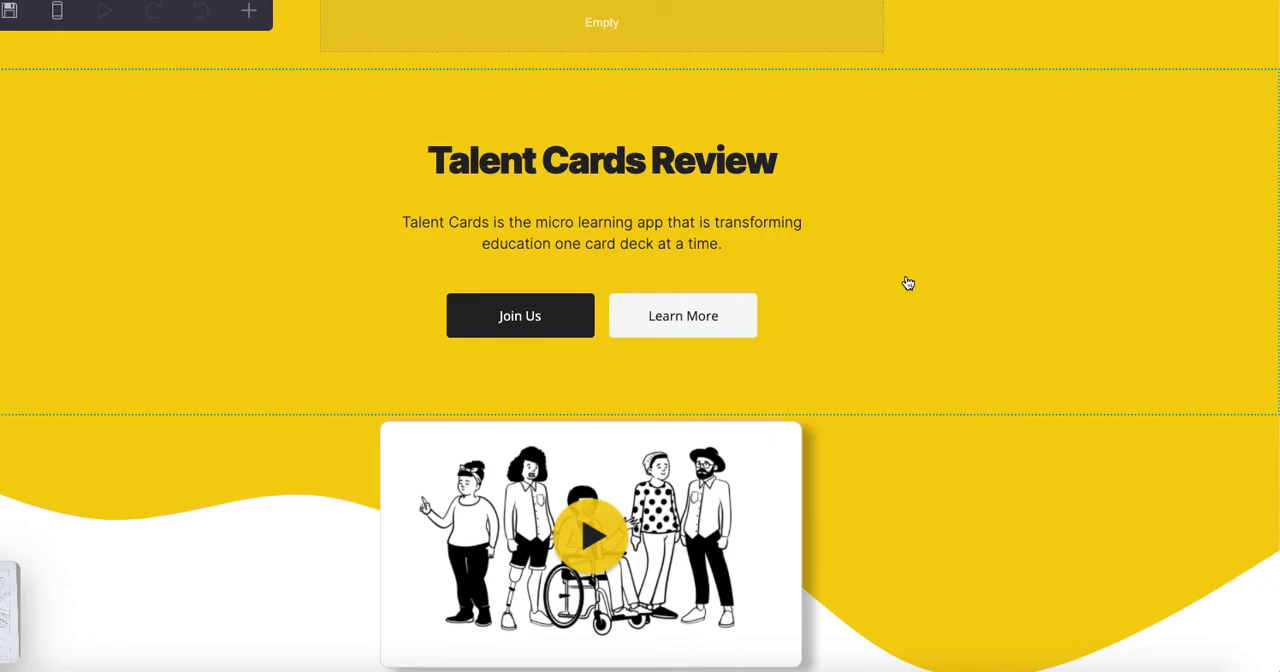
Switch to phone preview and select the stacked Join Us and Learn More button group.
scroll("down", 3)
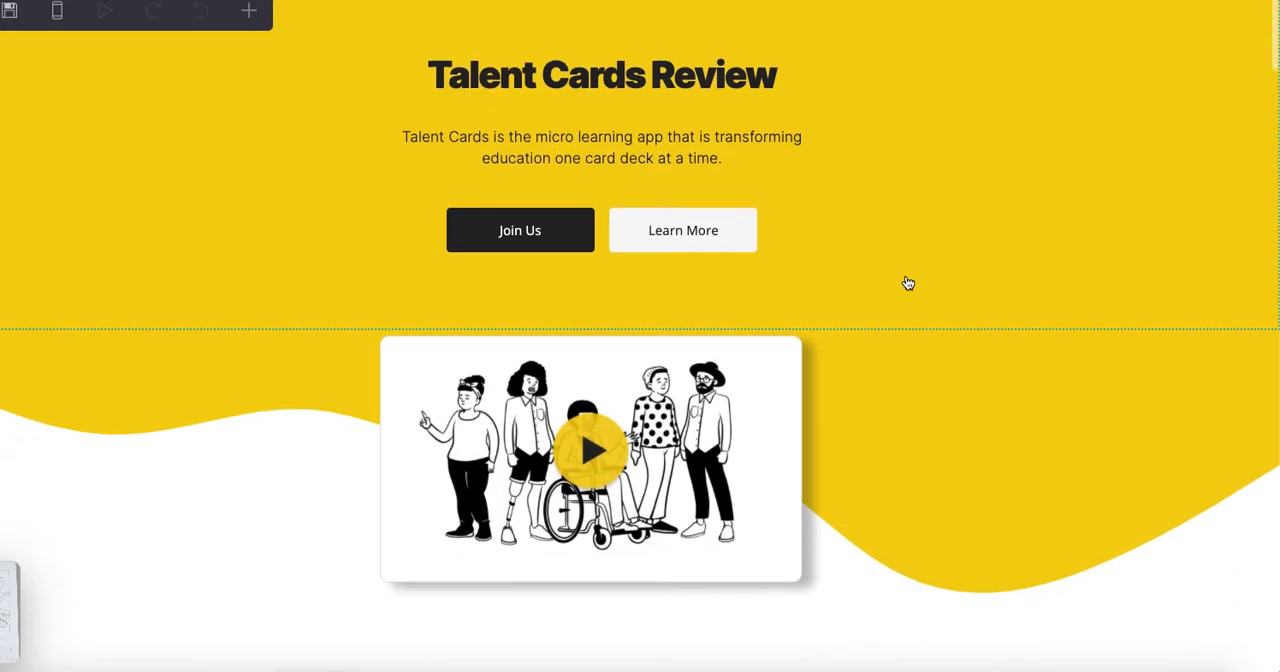
scroll("down", 3)
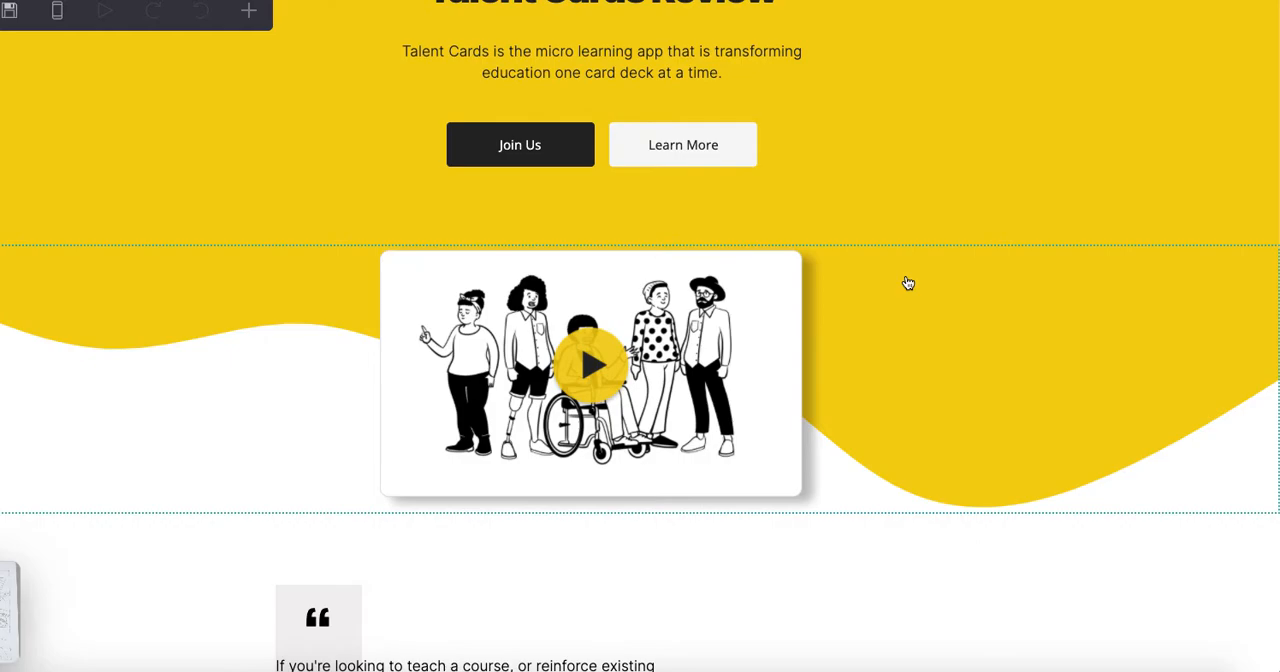
scroll("down", 3)
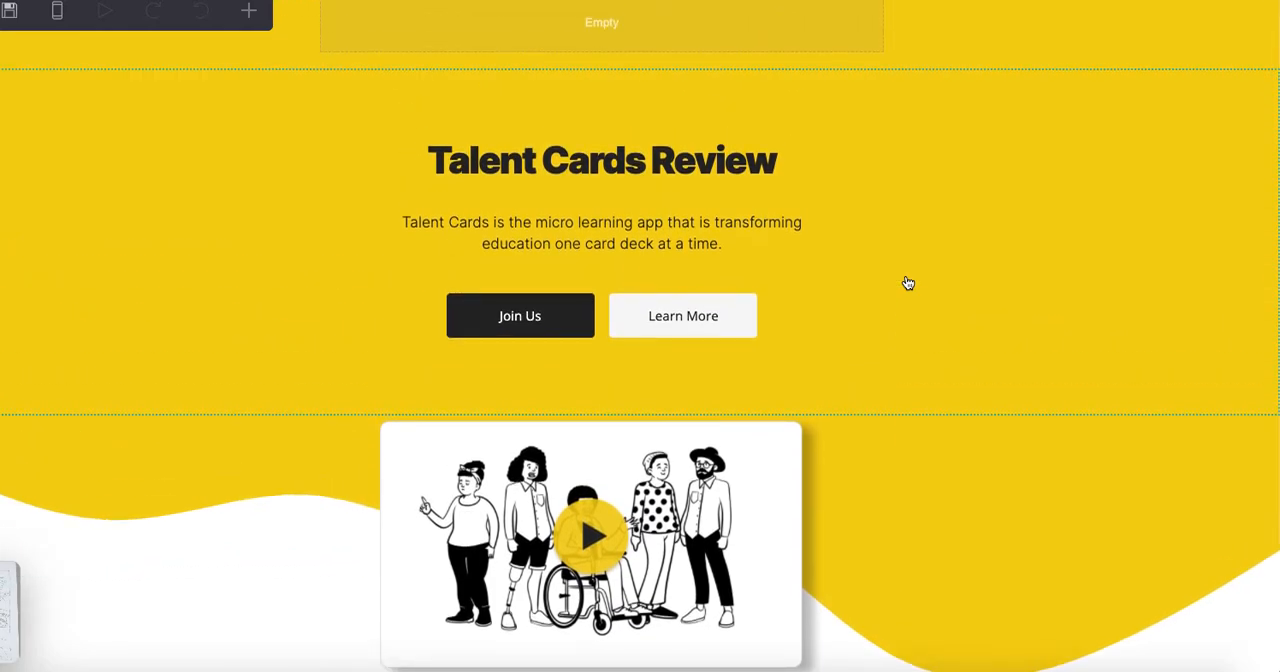
scroll("down", 3)
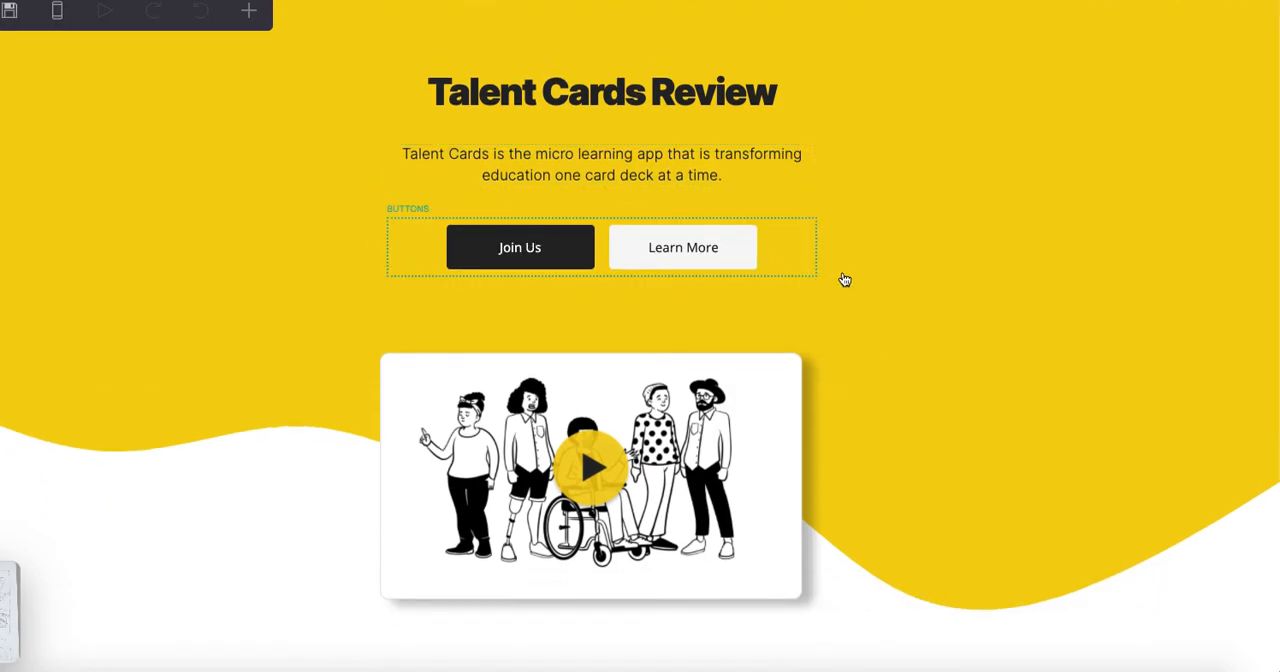
scroll("down", 3)
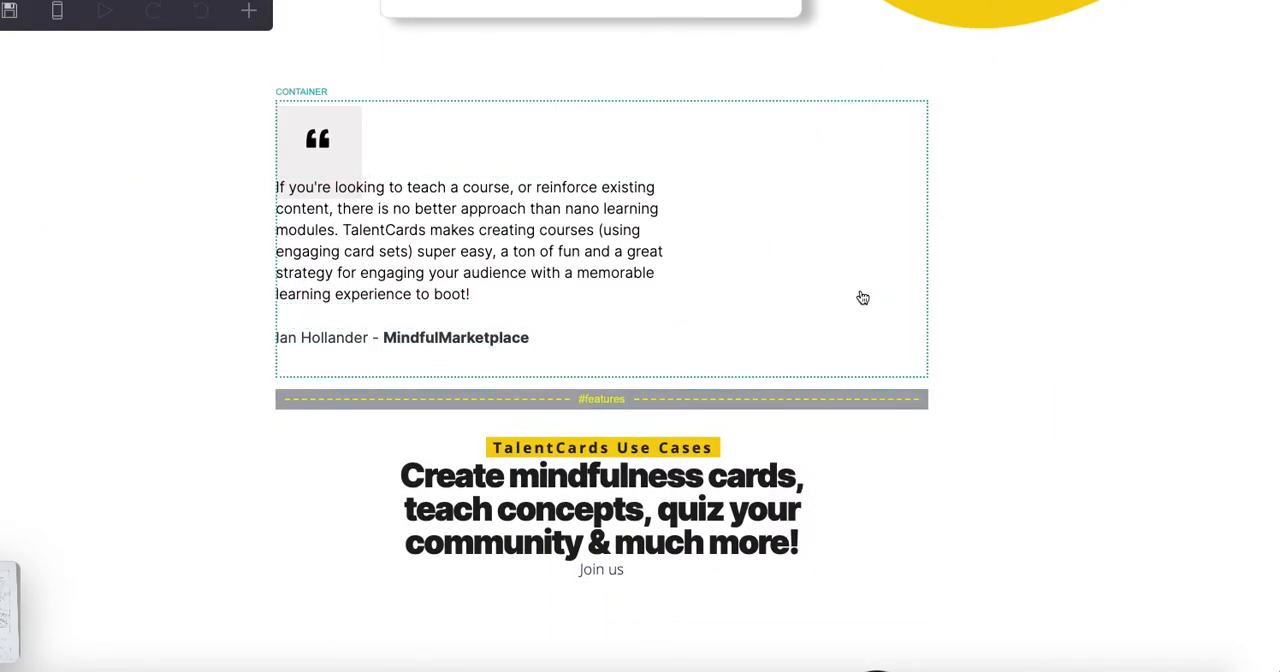
scroll("down", 3)
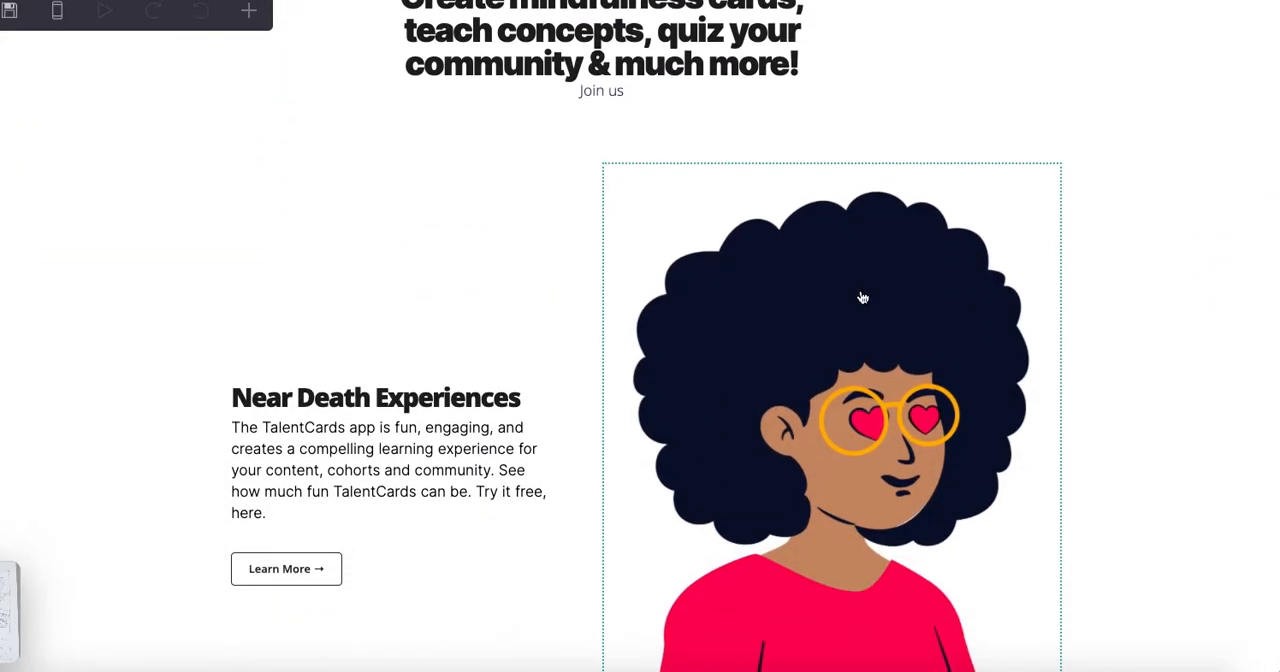
scroll("down", 3)
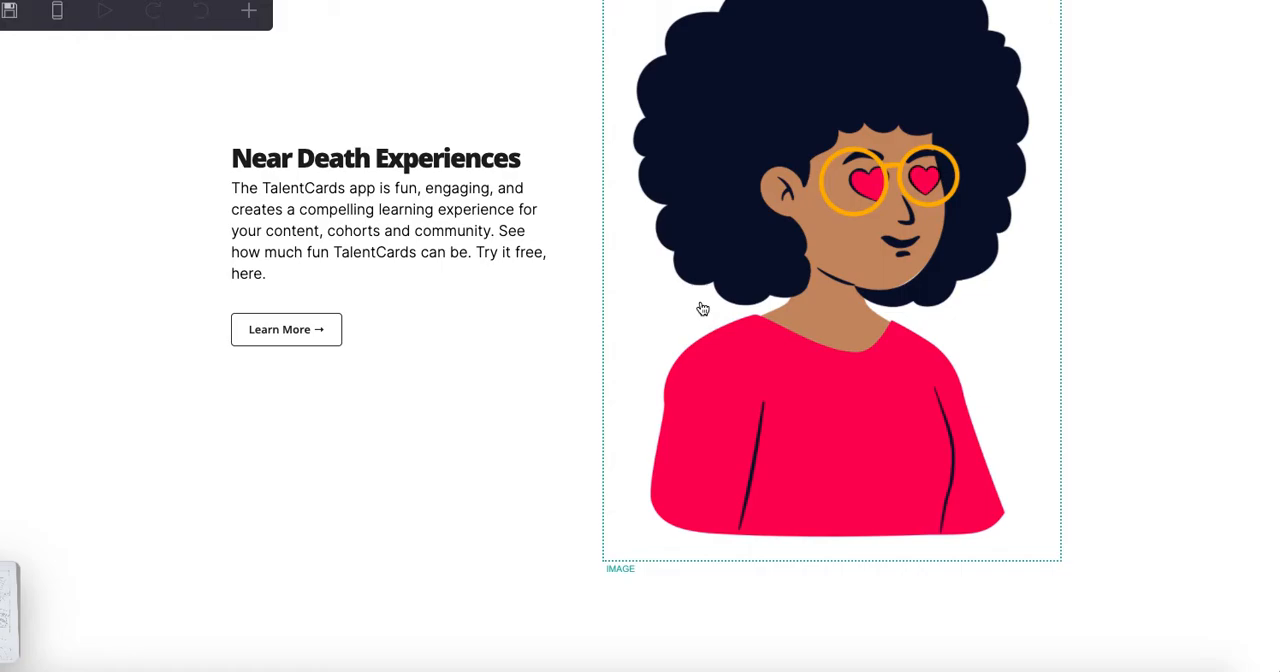
scroll("down", 3)
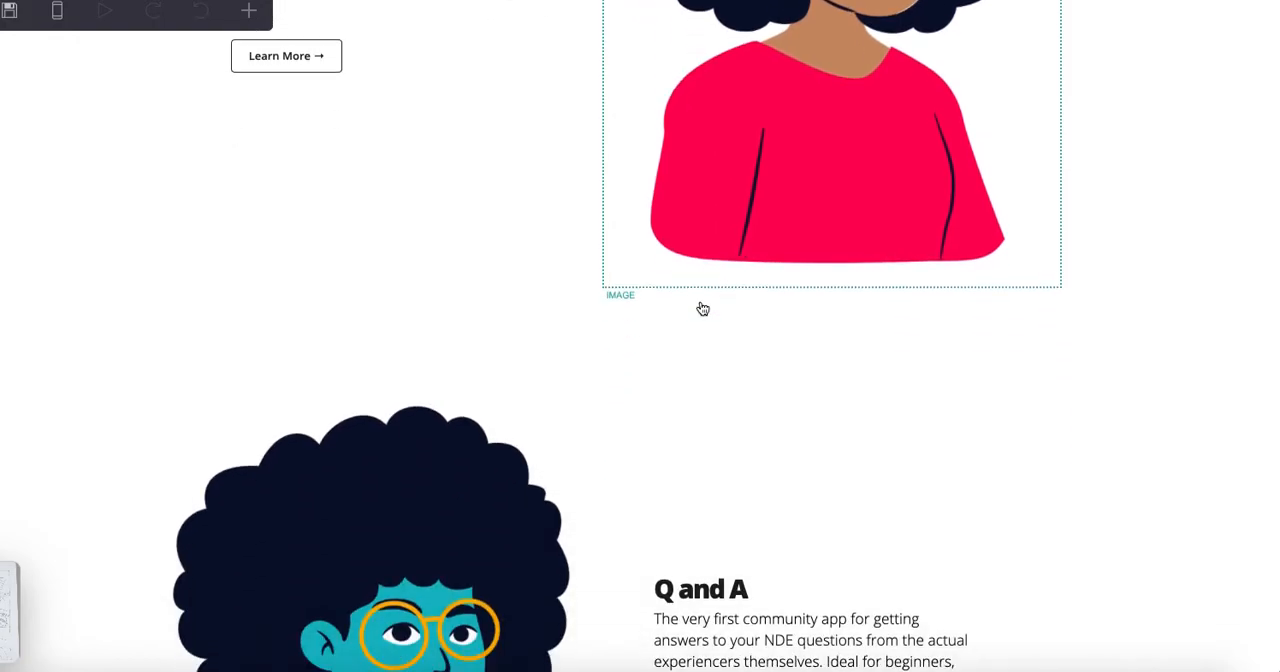
scroll("down", 3)
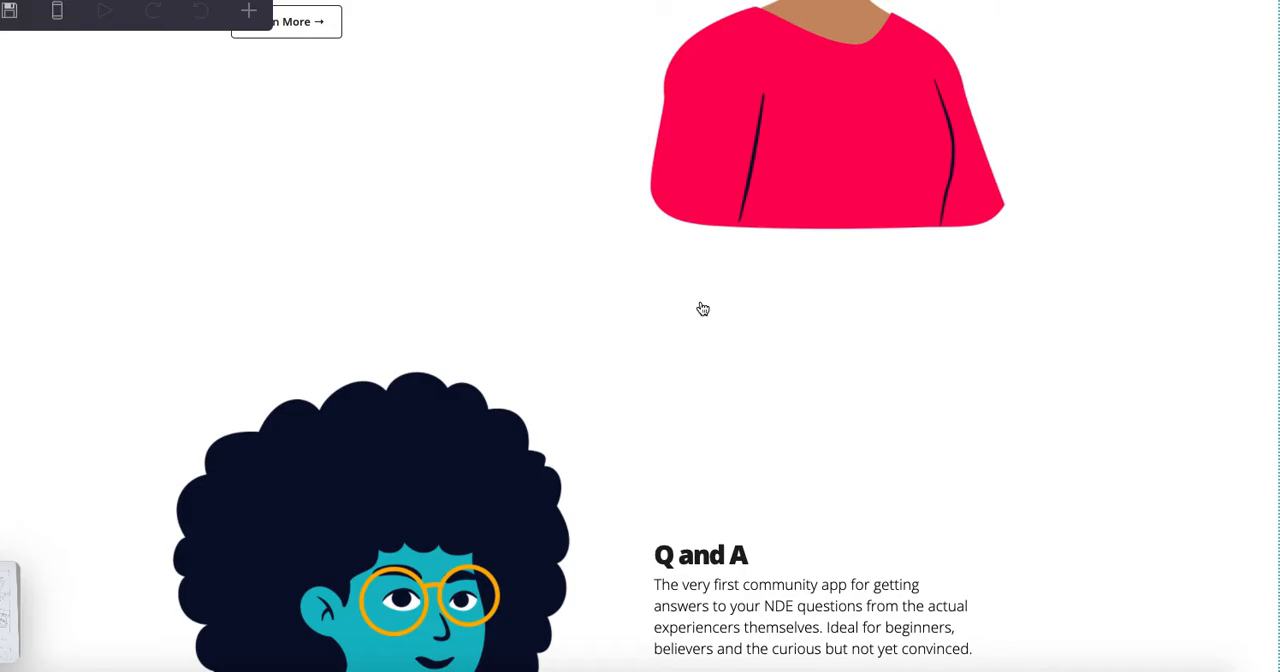
scroll("down", 3)
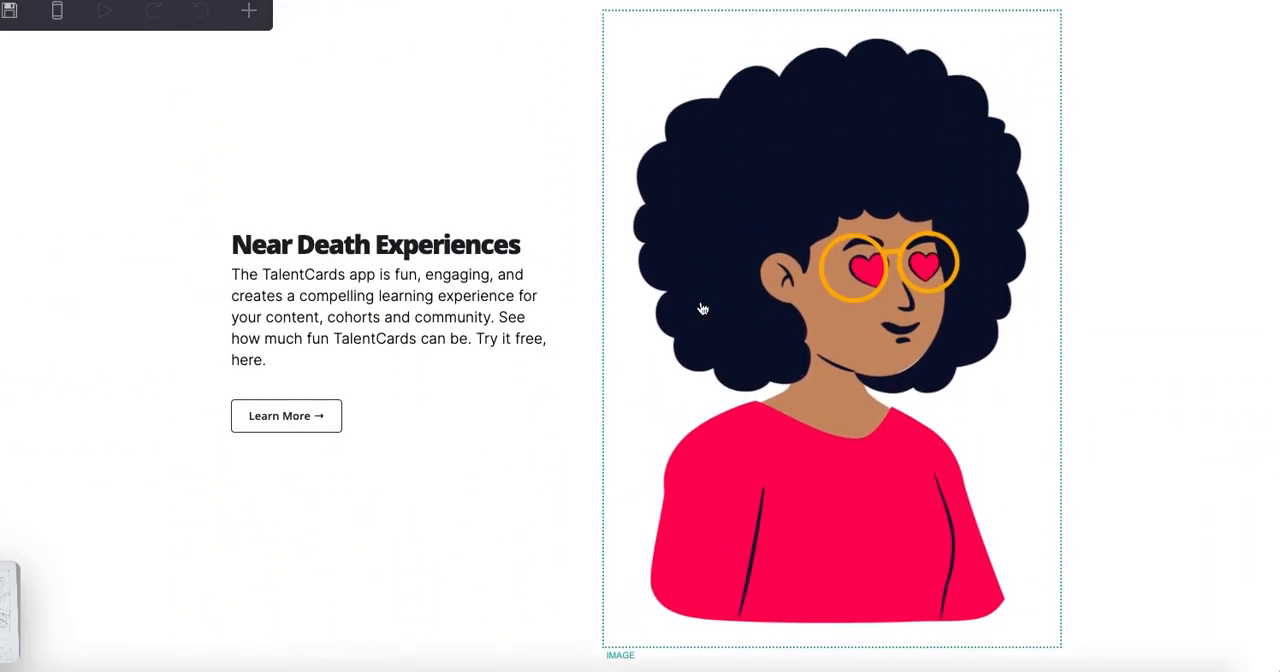
scroll("down", 3)
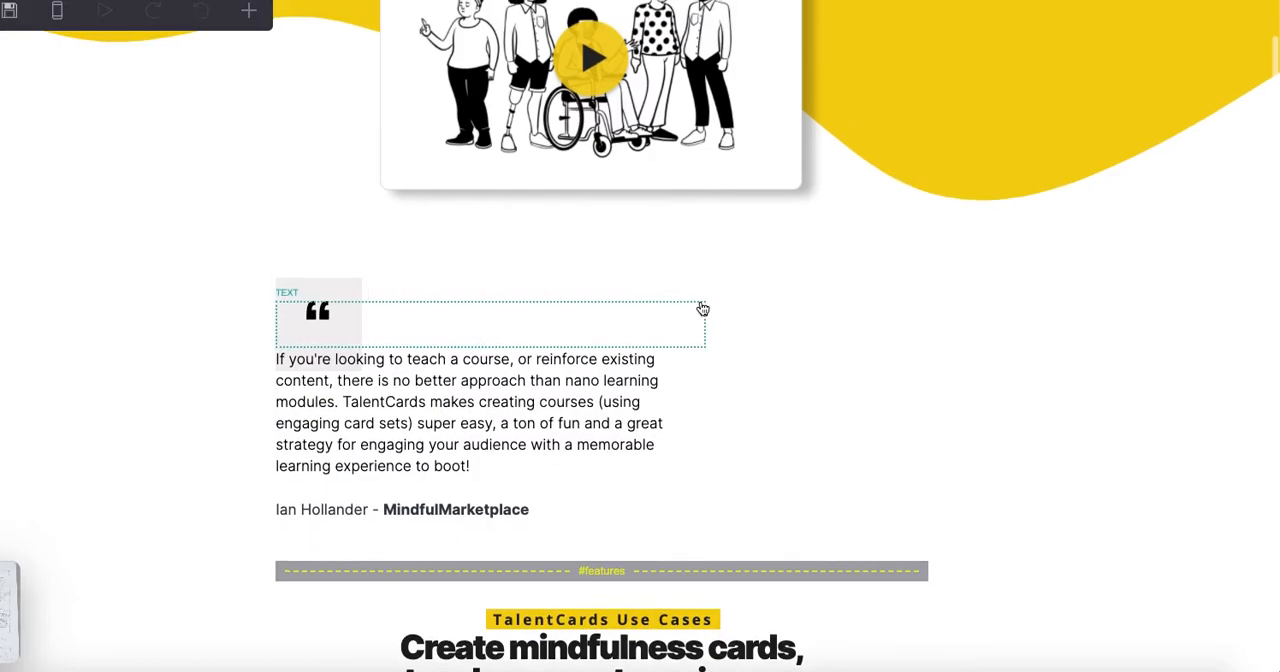
scroll("up", 3)
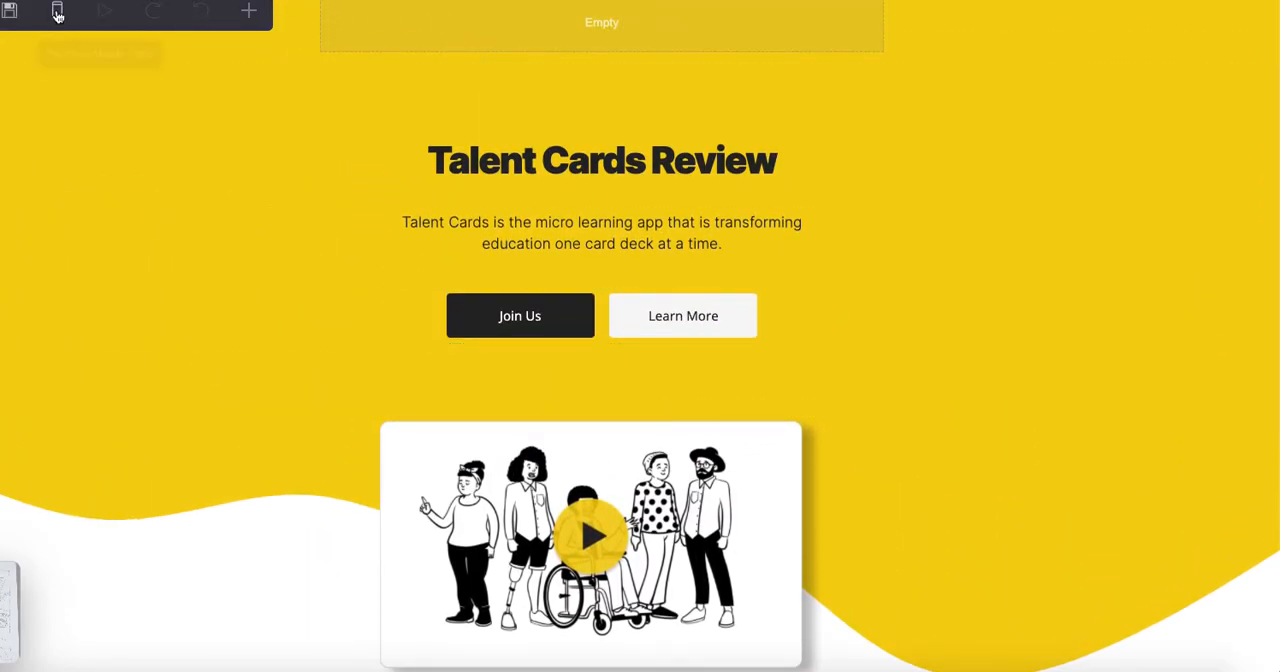
left_click(57, 11)
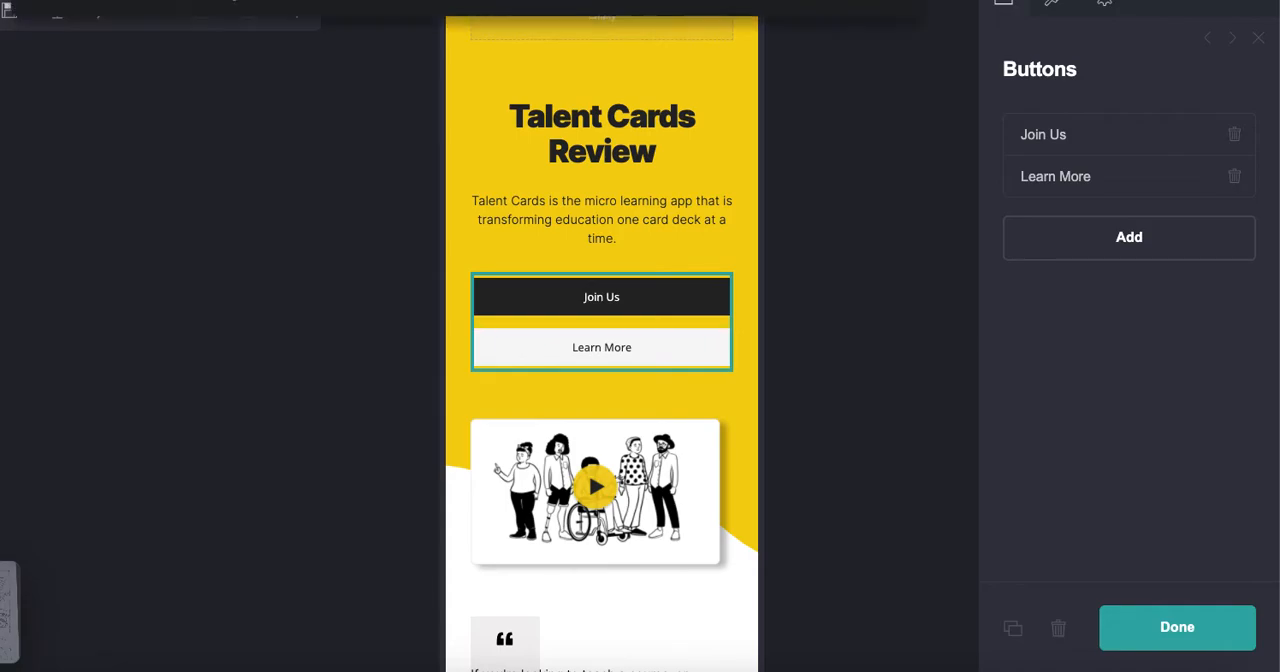
left_click(1177, 627)
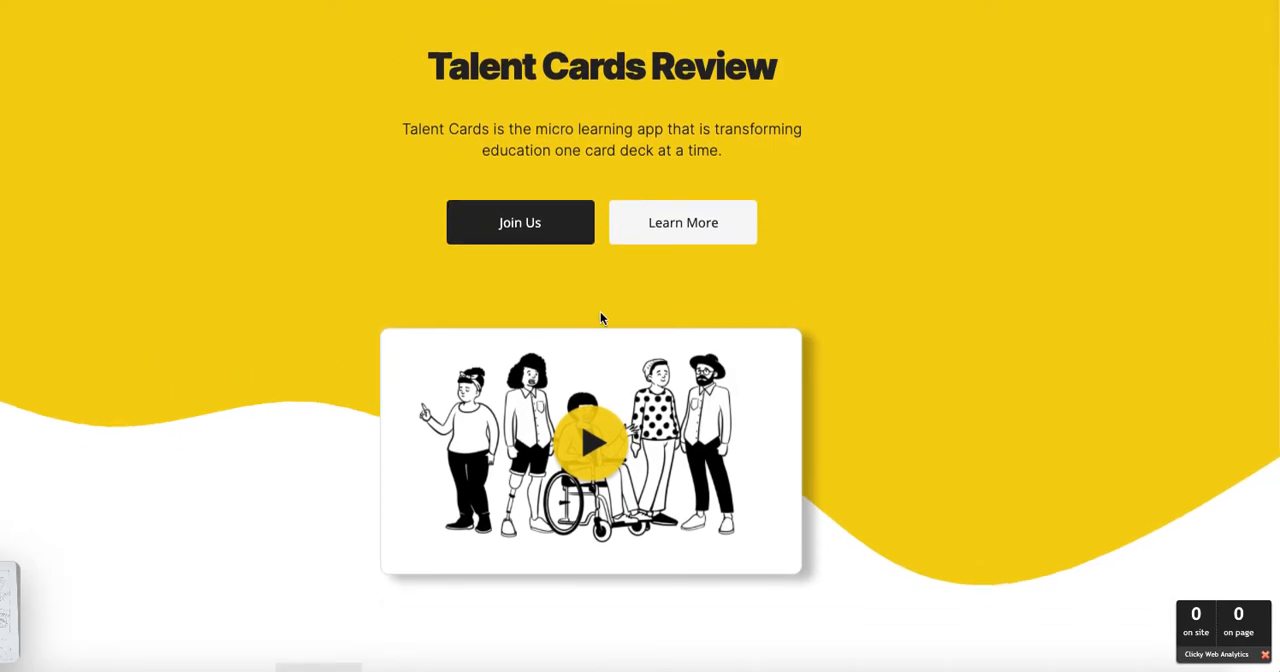
Scroll the live talentcardsreview.carrd.co site through its testimonial and use-case sections.
scroll("down", 3)
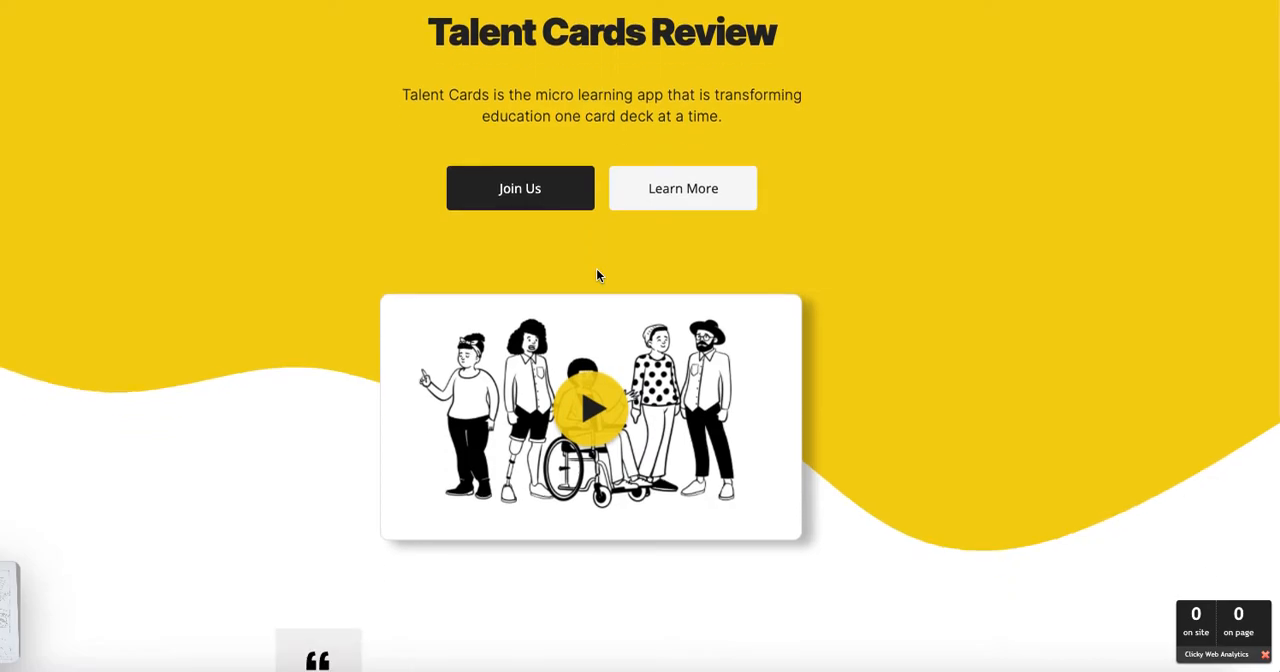
scroll("down", 3)
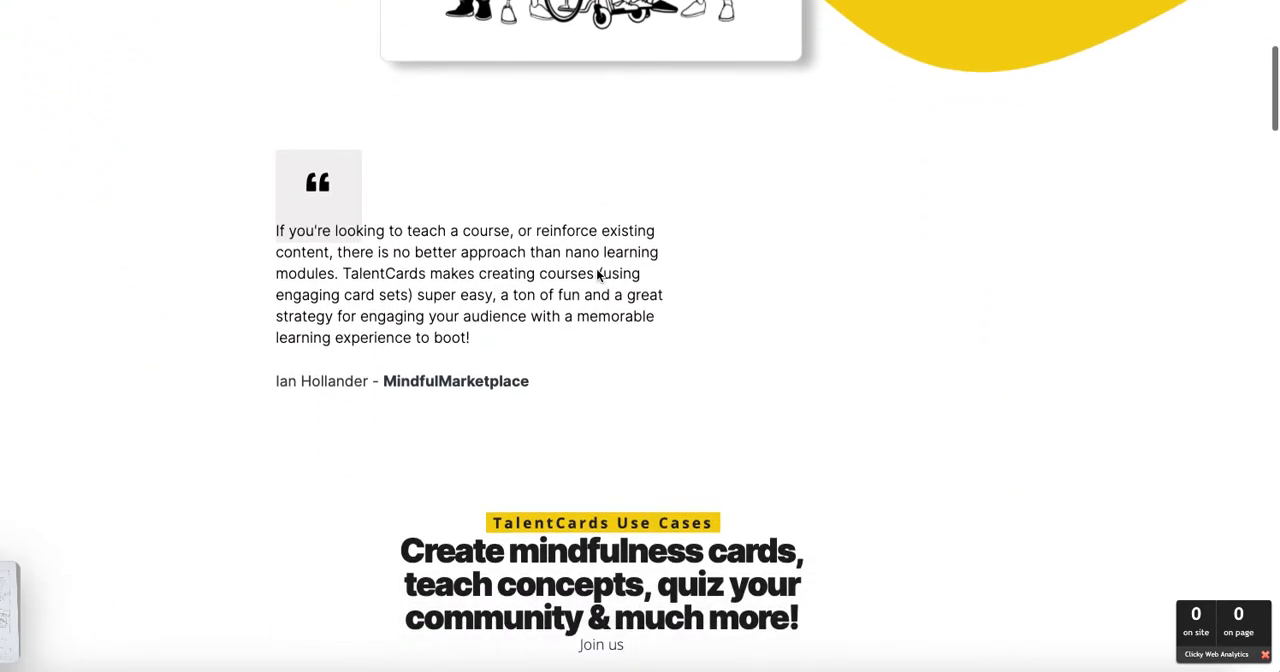
scroll("down", 3)
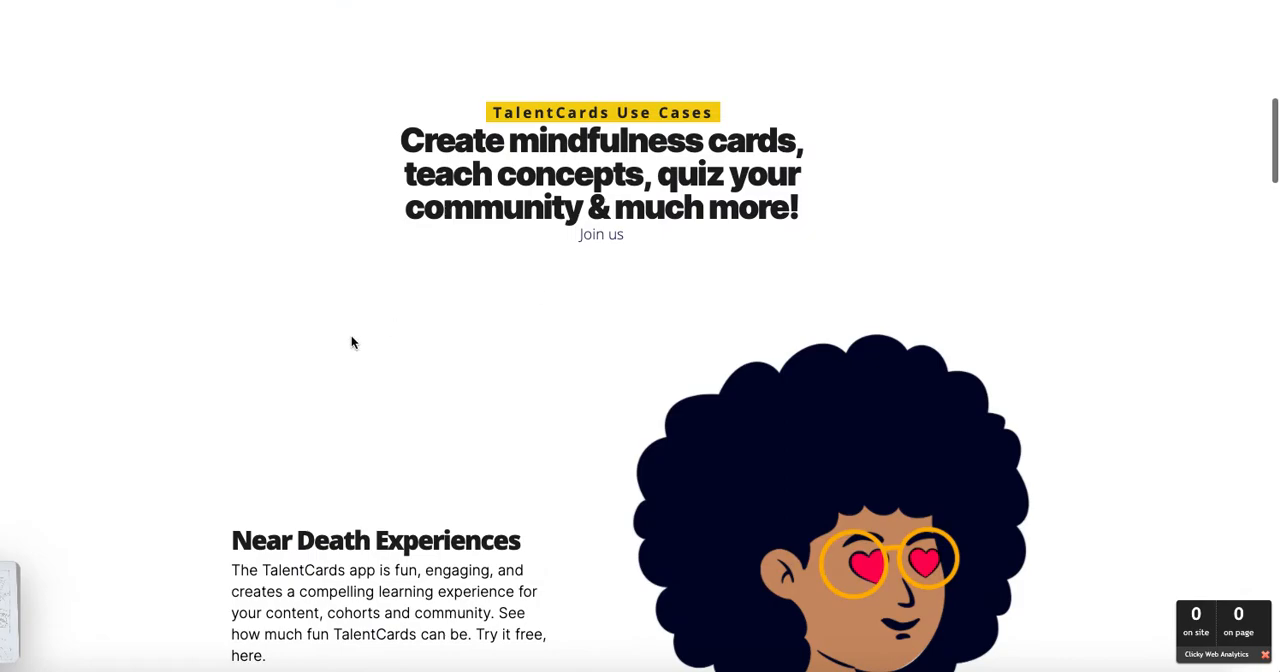
scroll("down", 3)
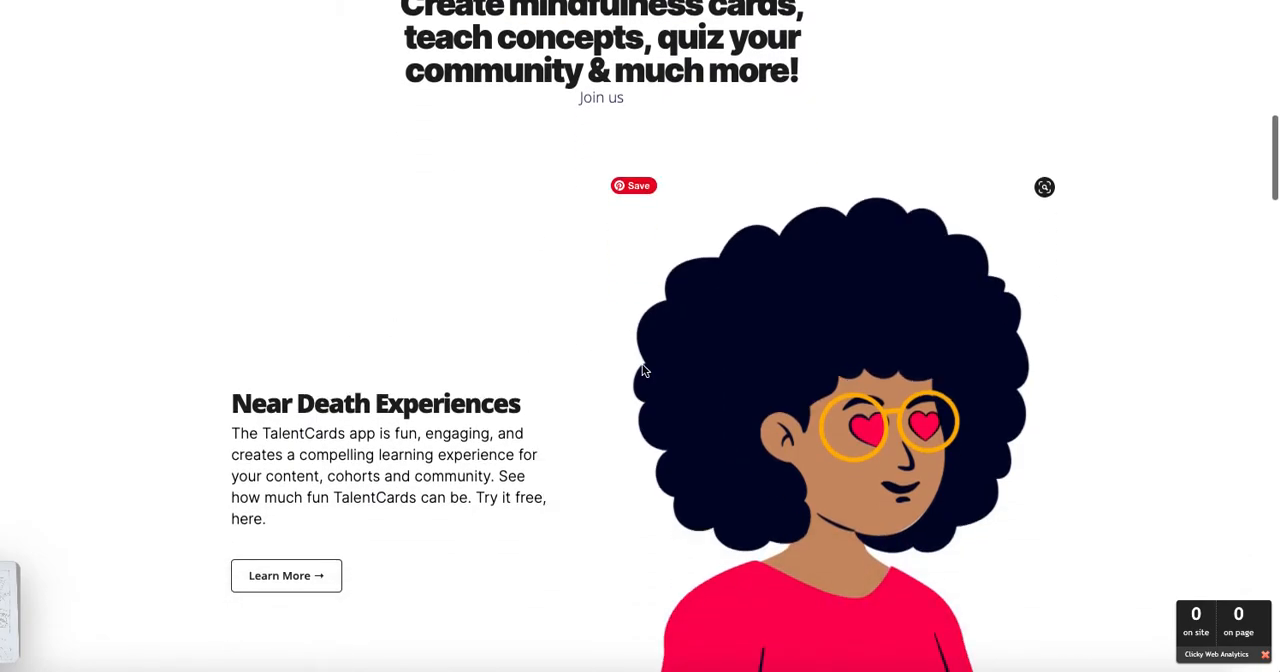
scroll("down", 3)
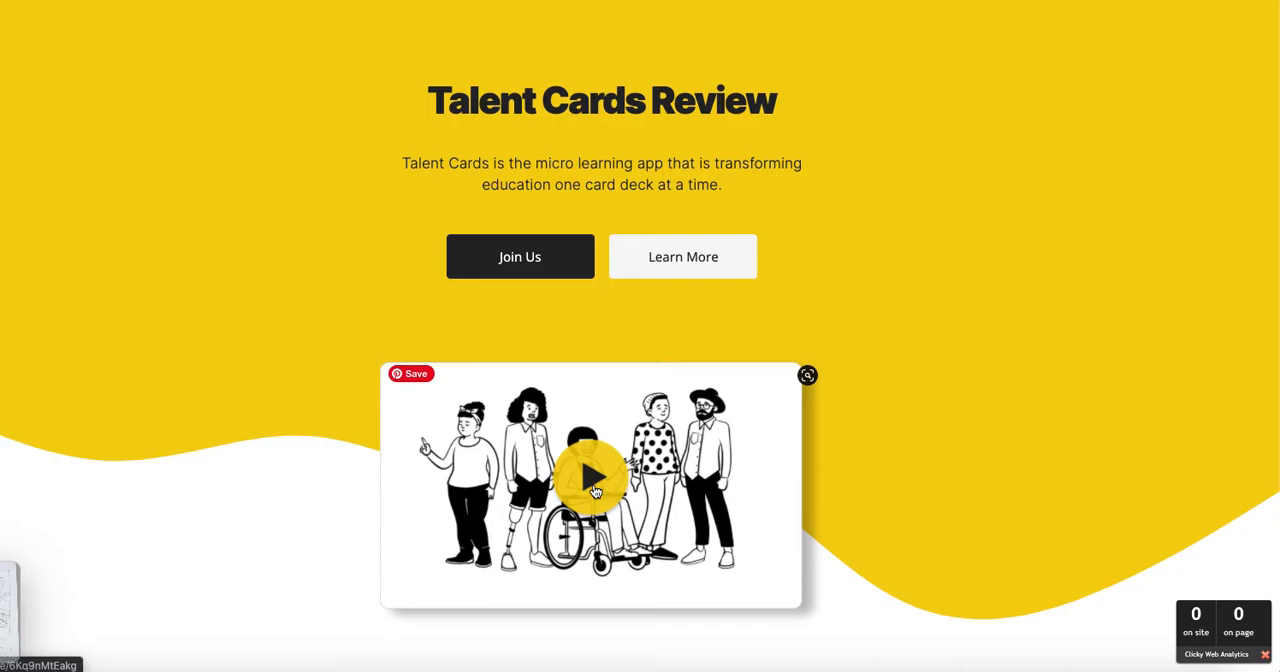
mouse_move(500, 411)
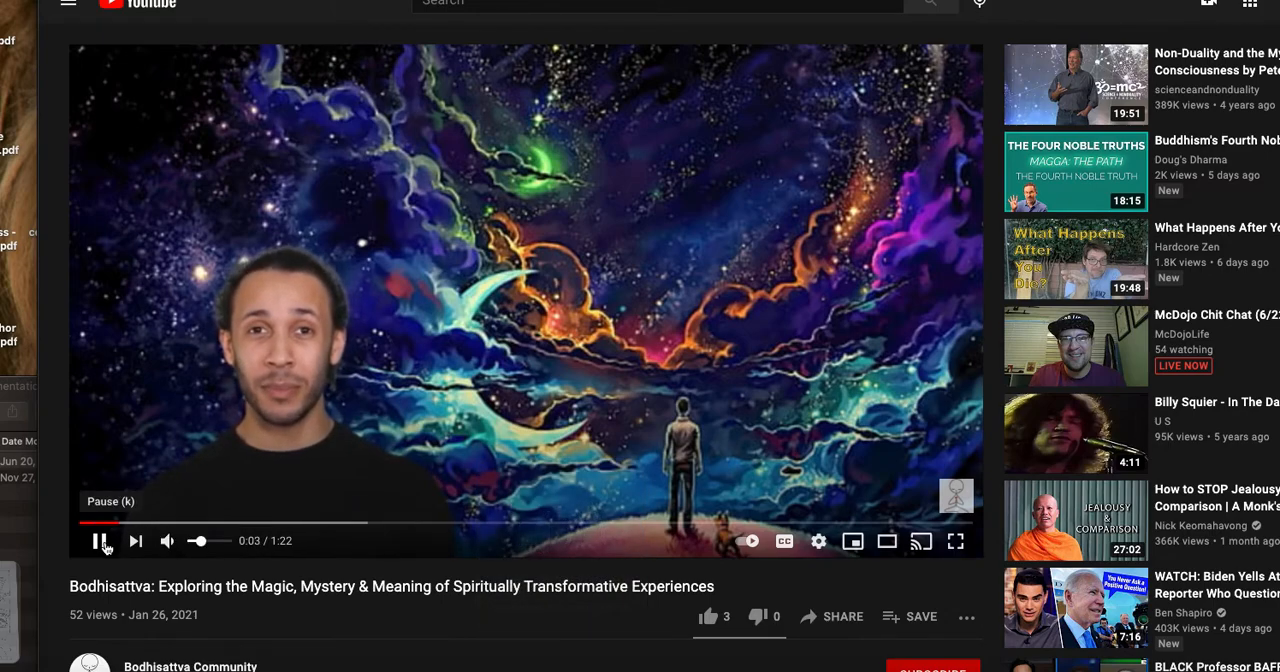
Pause the Bodhisattva video on YouTube and scroll back on the landing page.
left_click(99, 540)
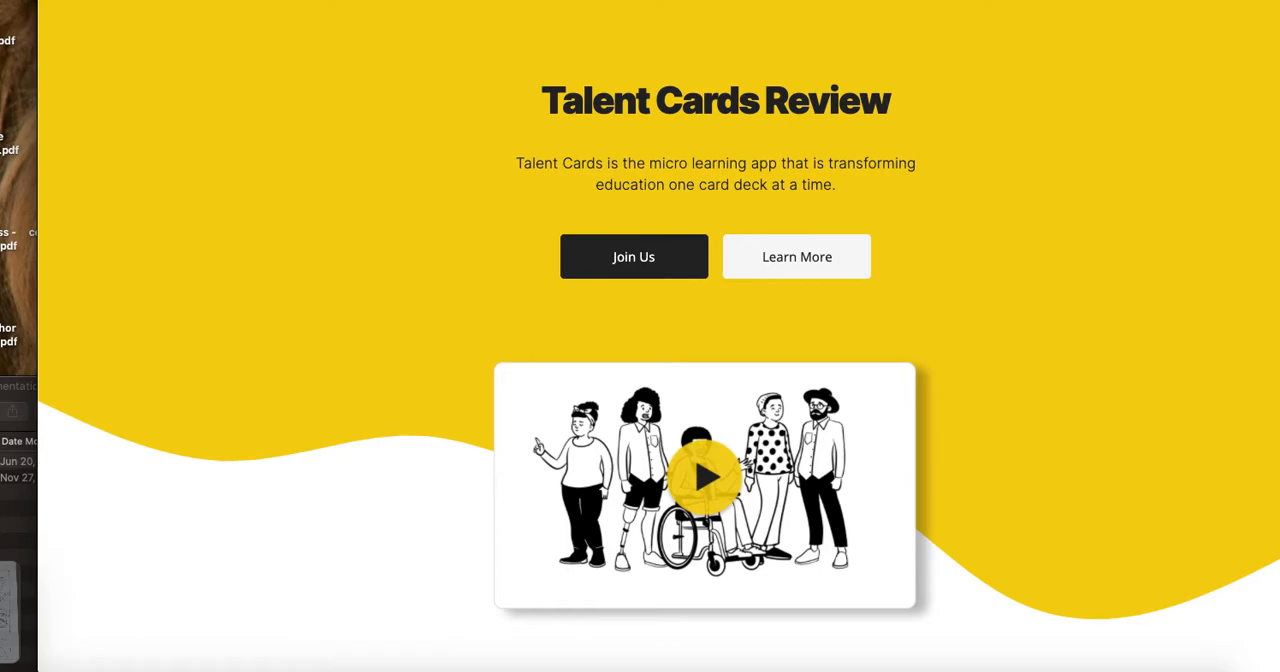
mouse_move(747, 168)
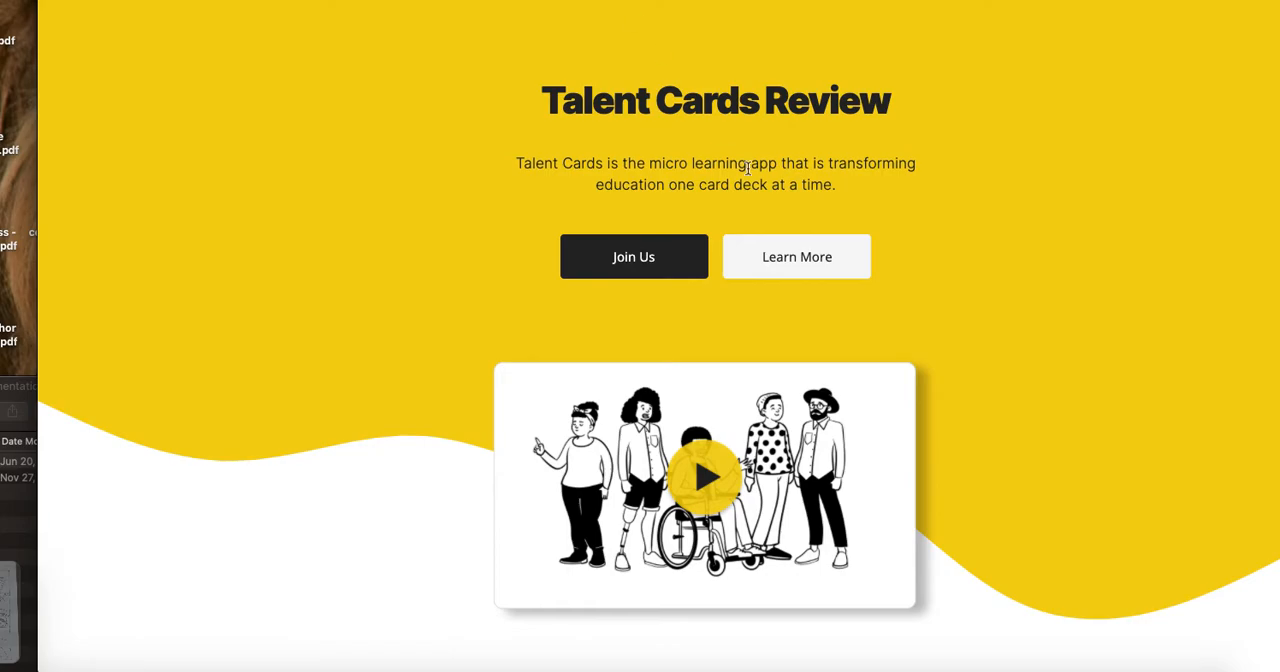
scroll("down", 3)
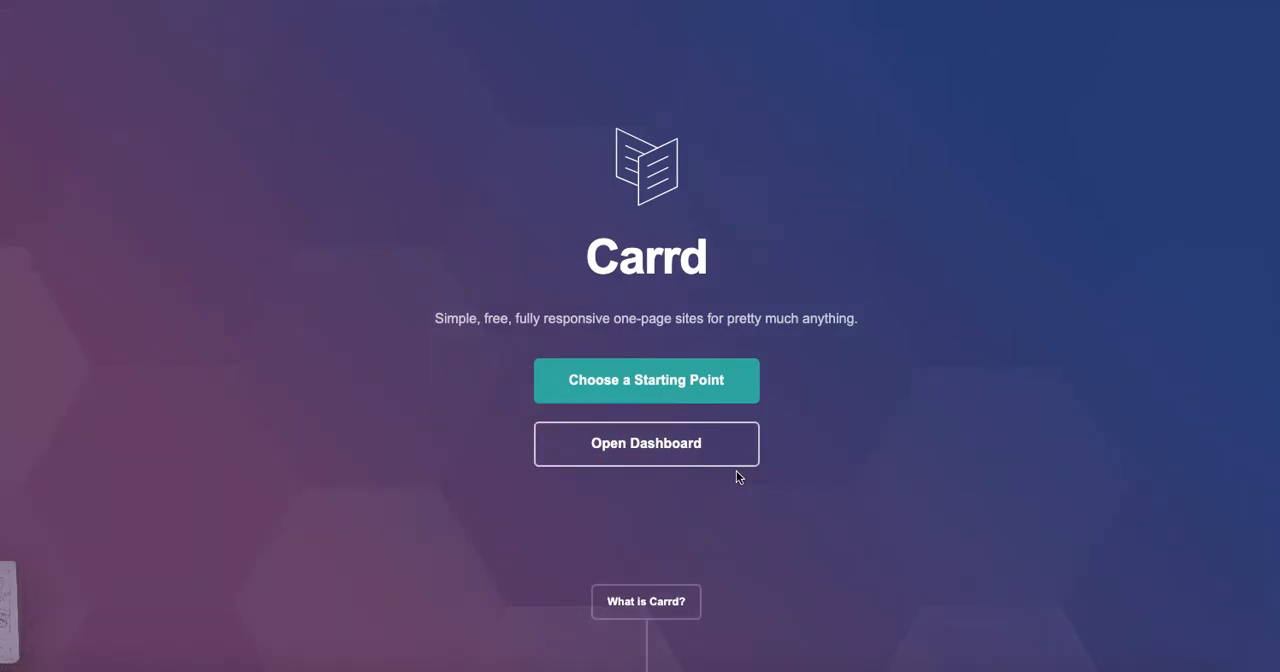
Open the Carrd dashboard and open TalentCards App Review's settings.
left_click(646, 443)
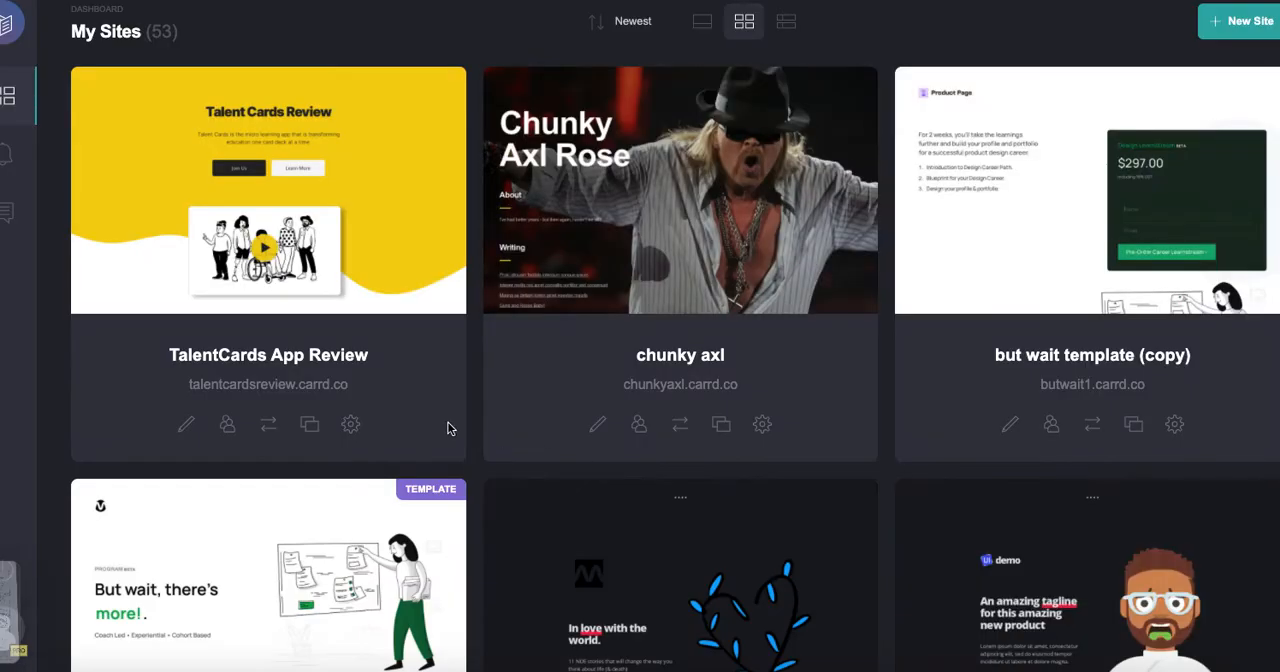
mouse_move(345, 345)
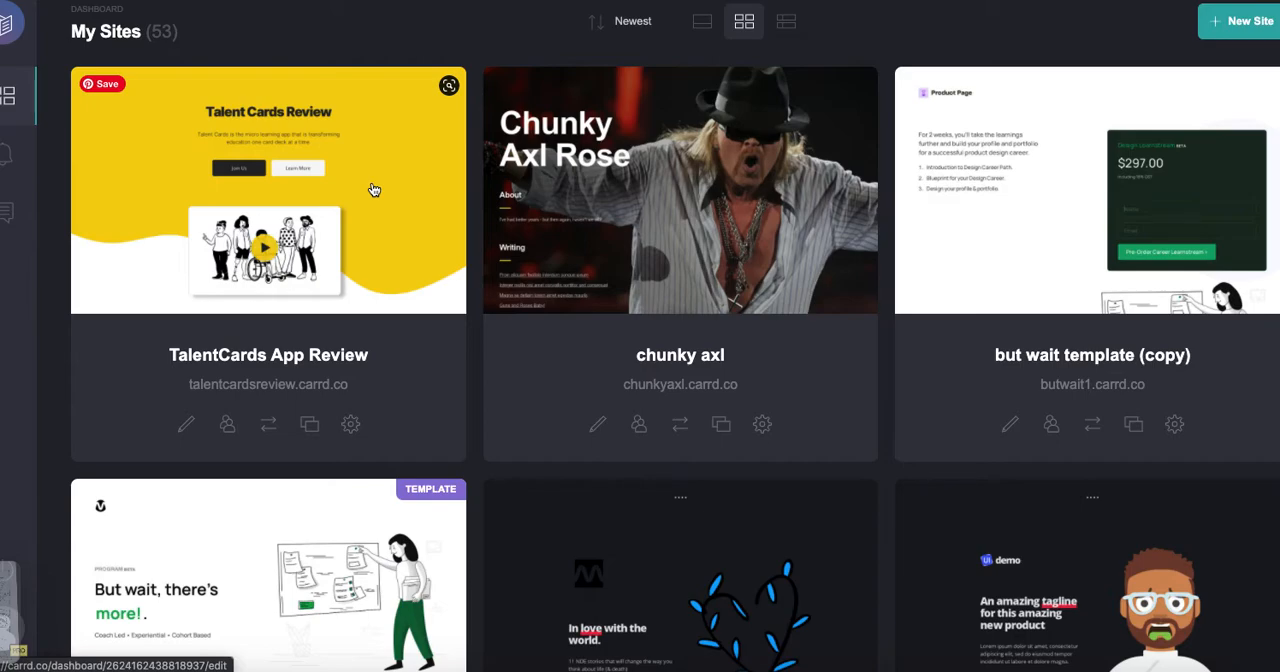
mouse_move(293, 407)
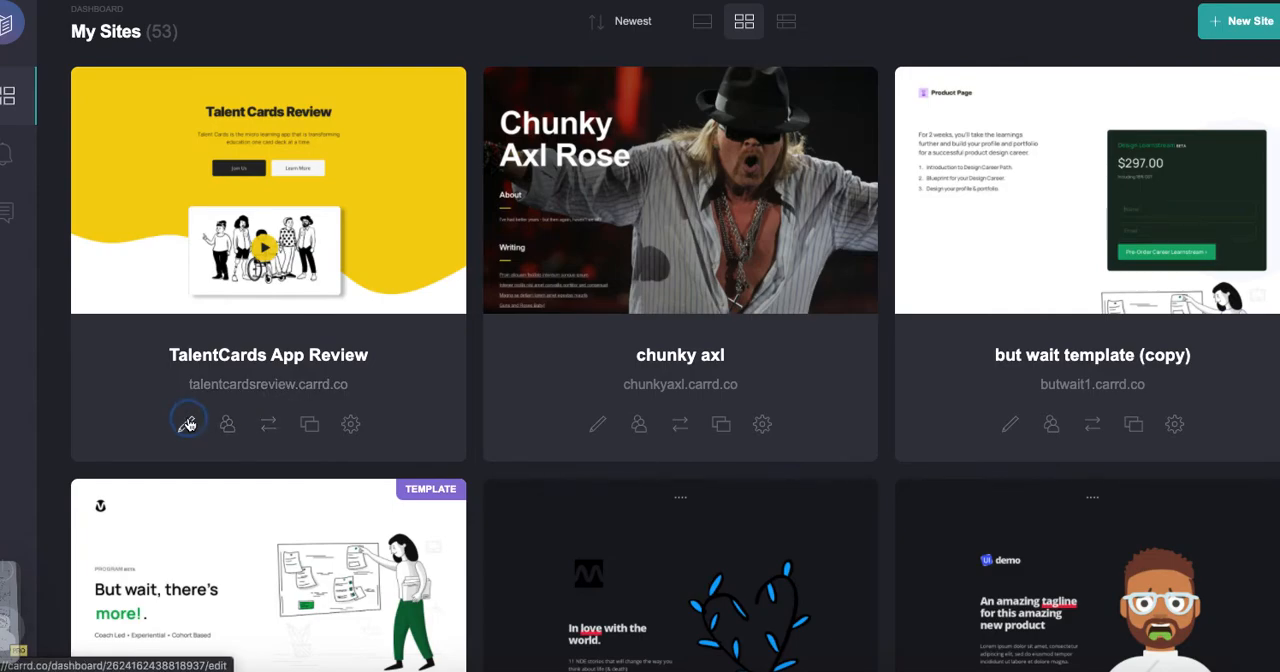
left_click(188, 424)
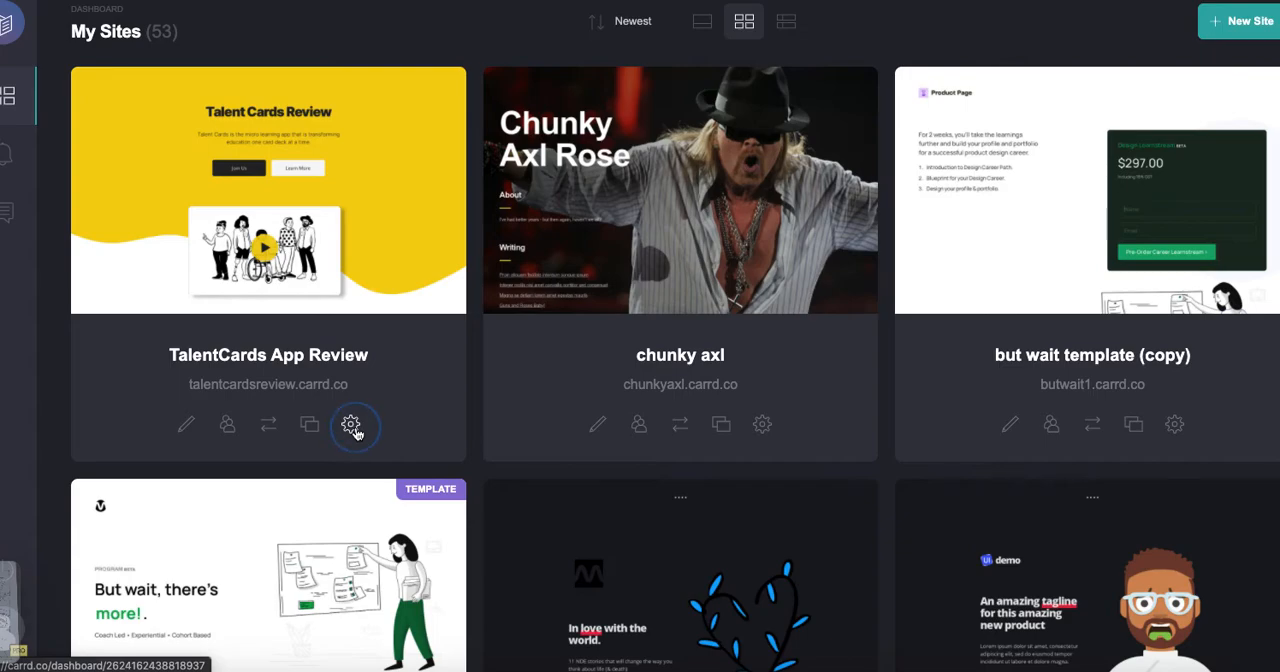
Check the site's title, description and talentcardsreview.carrd.co URL, then go back to My Sites.
left_click(354, 424)
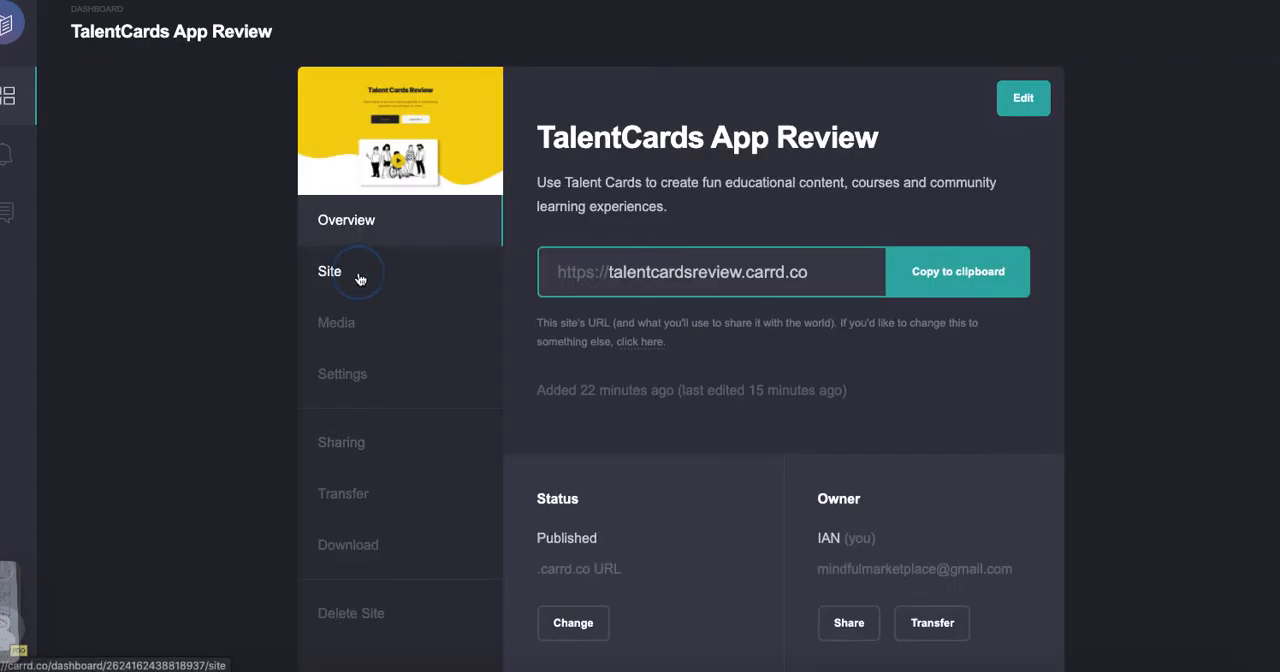
left_click(330, 271)
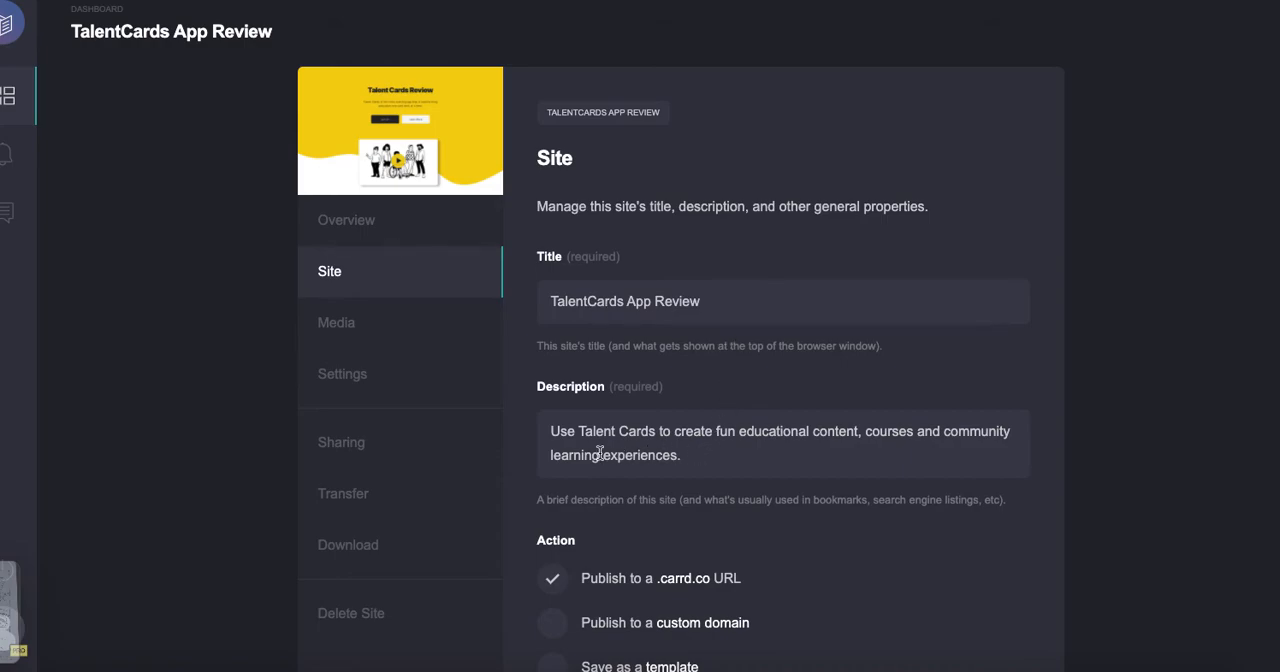
mouse_move(705, 488)
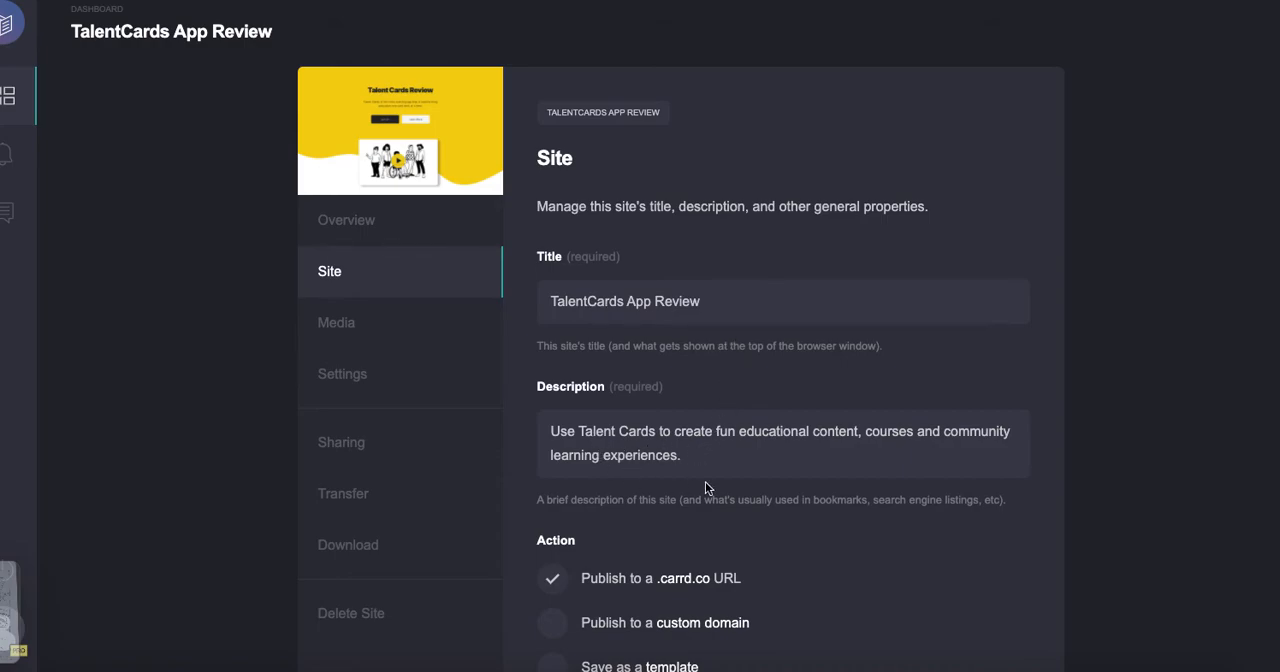
mouse_move(853, 500)
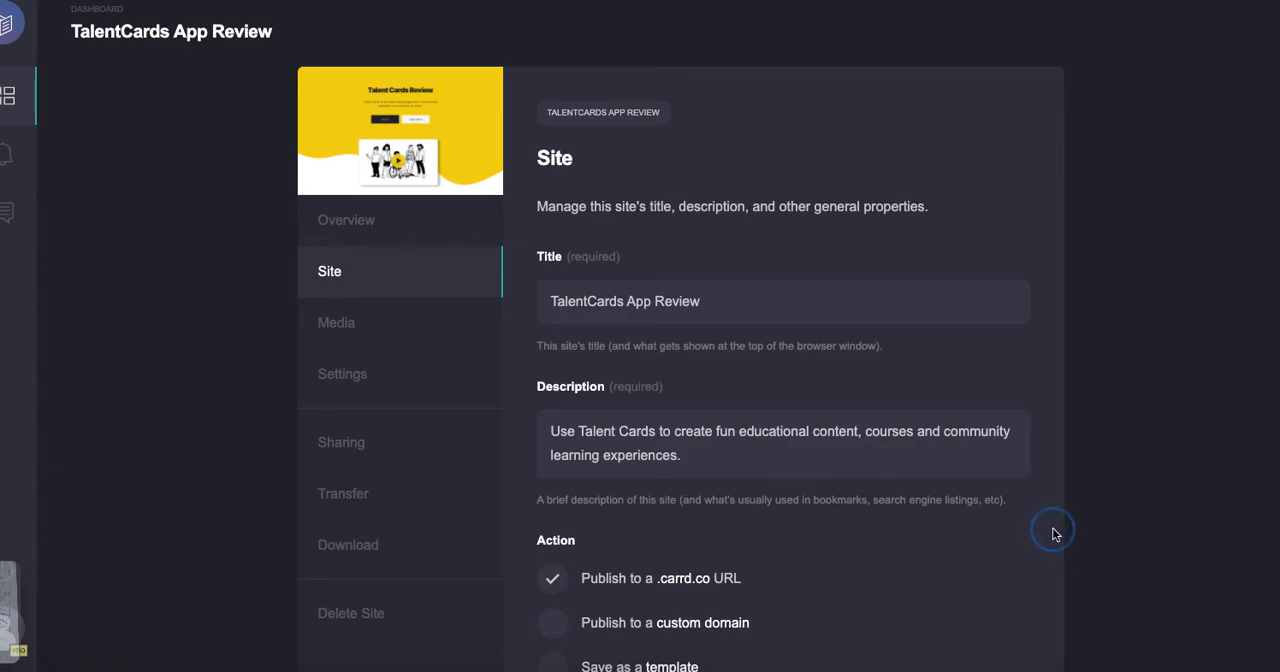
scroll("down", 3)
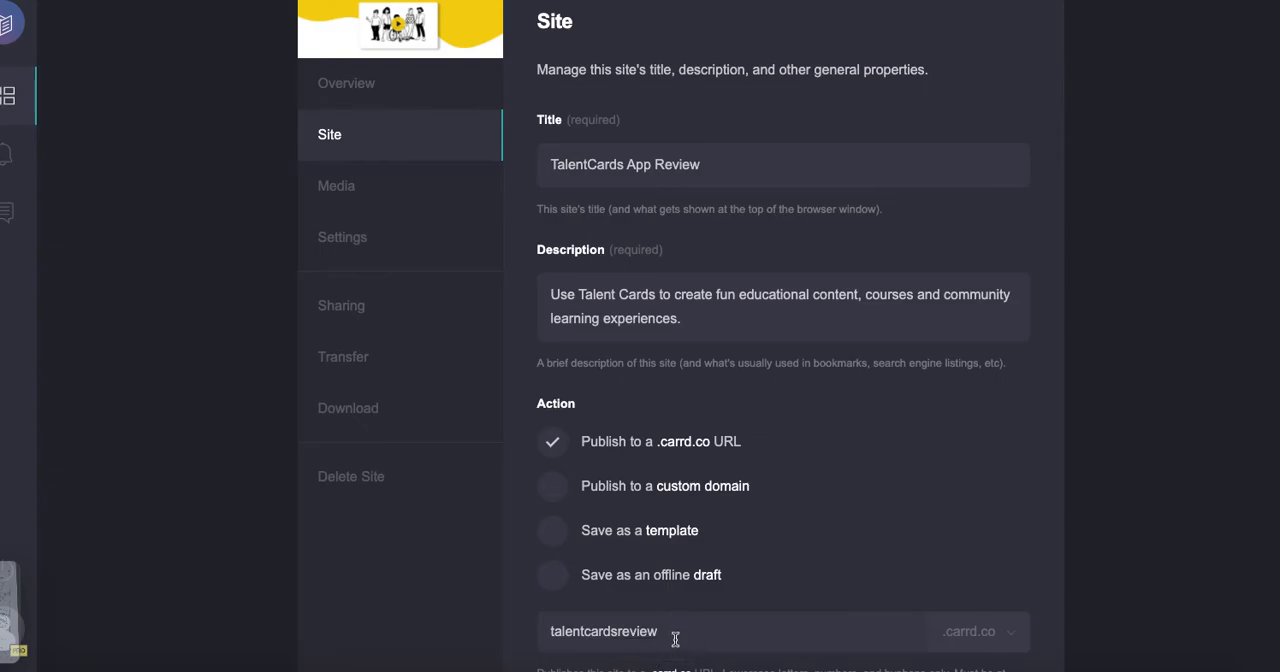
mouse_move(726, 492)
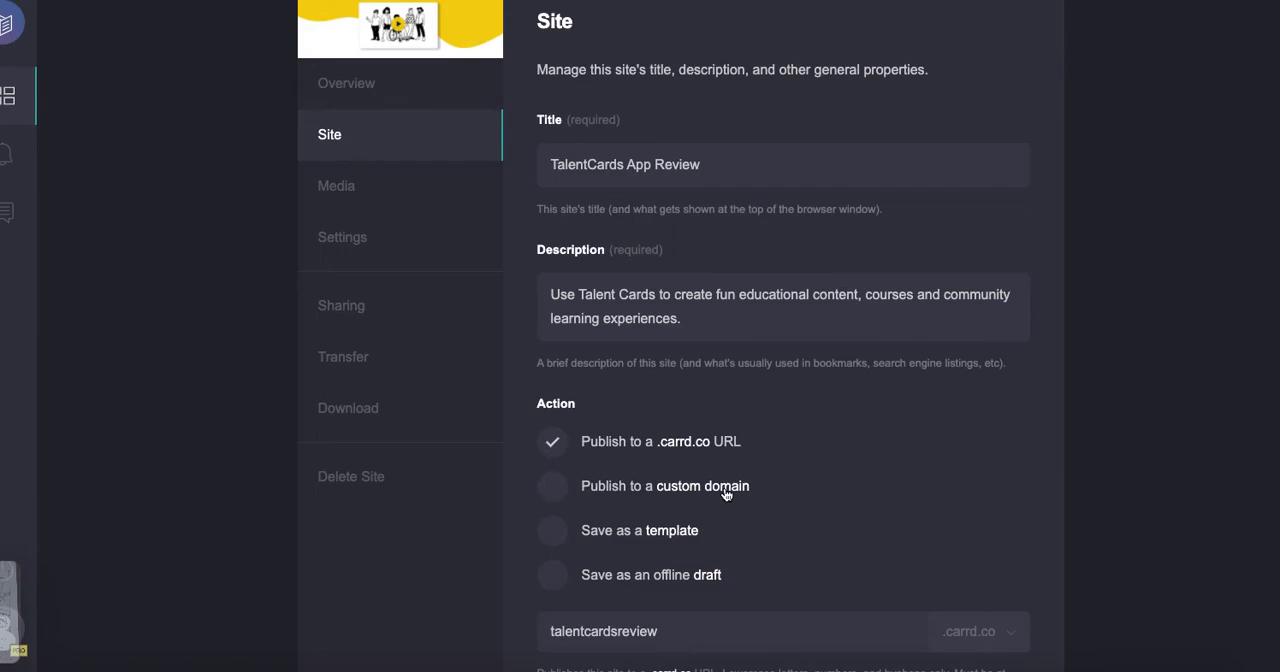
mouse_move(197, 178)
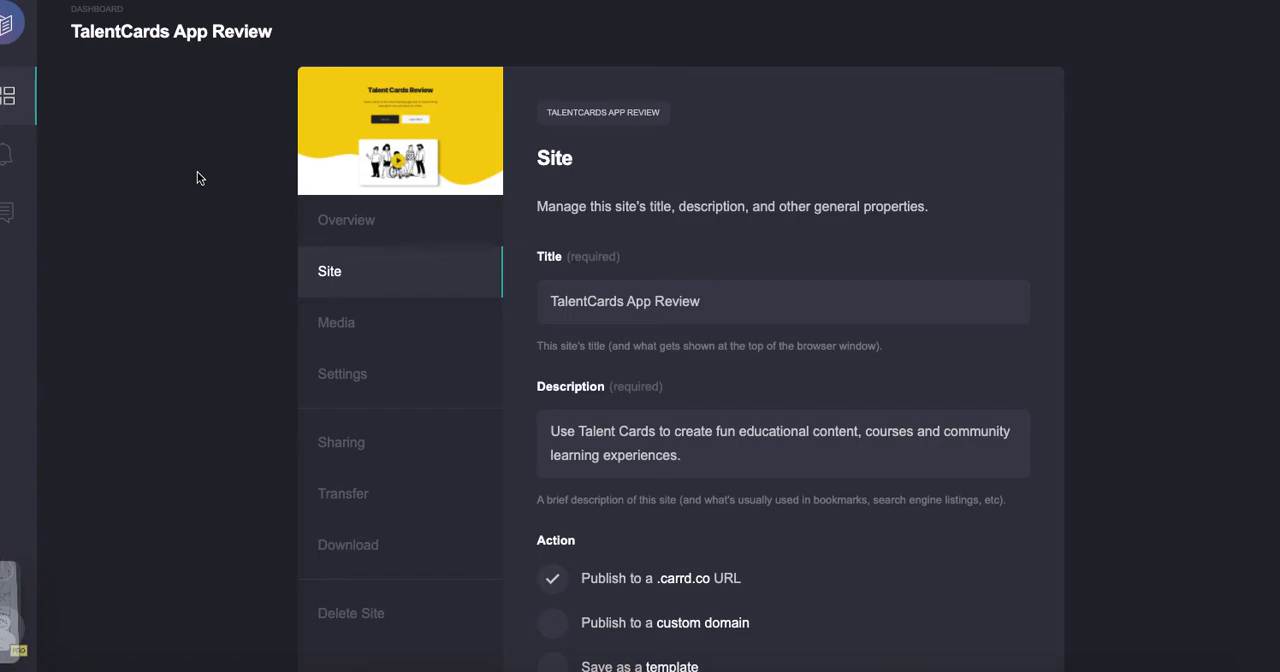
mouse_move(98, 74)
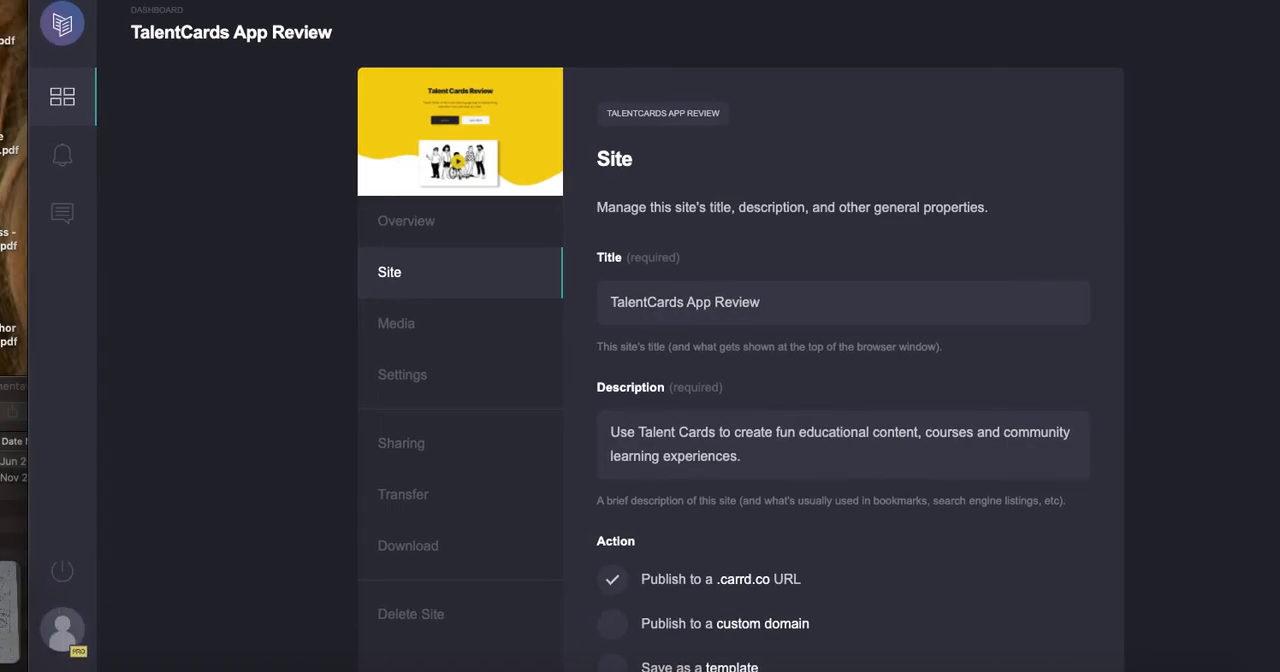
left_click(406, 221)
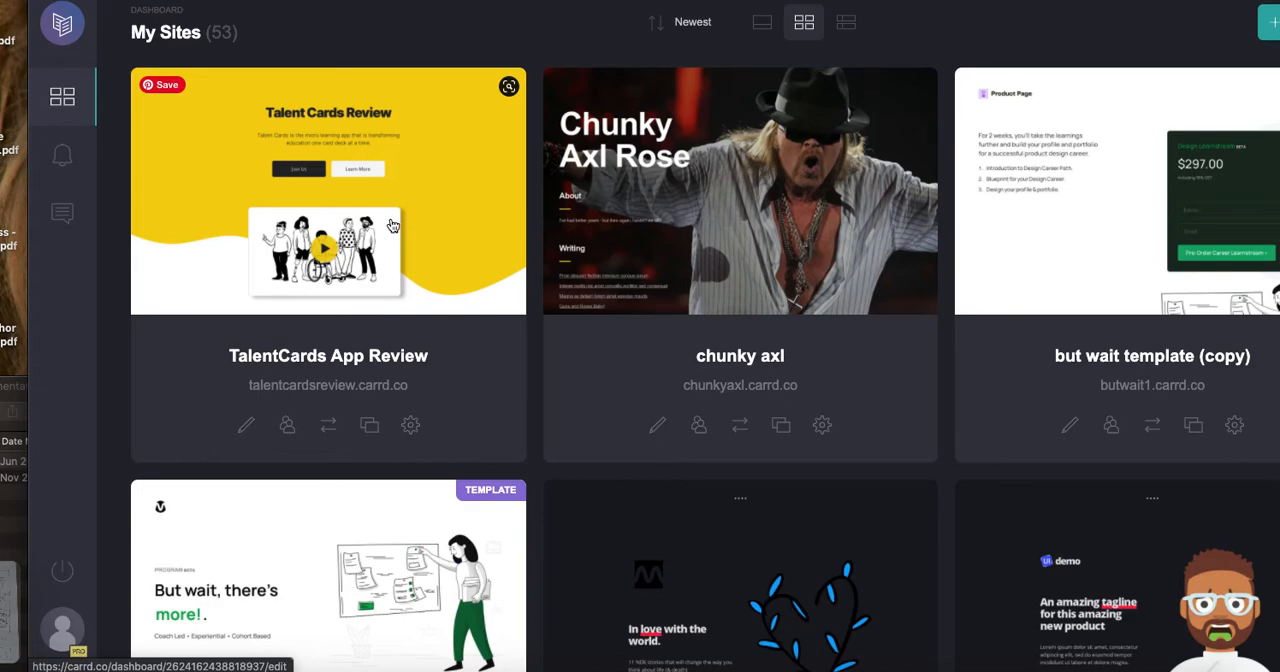
scroll("down", 3)
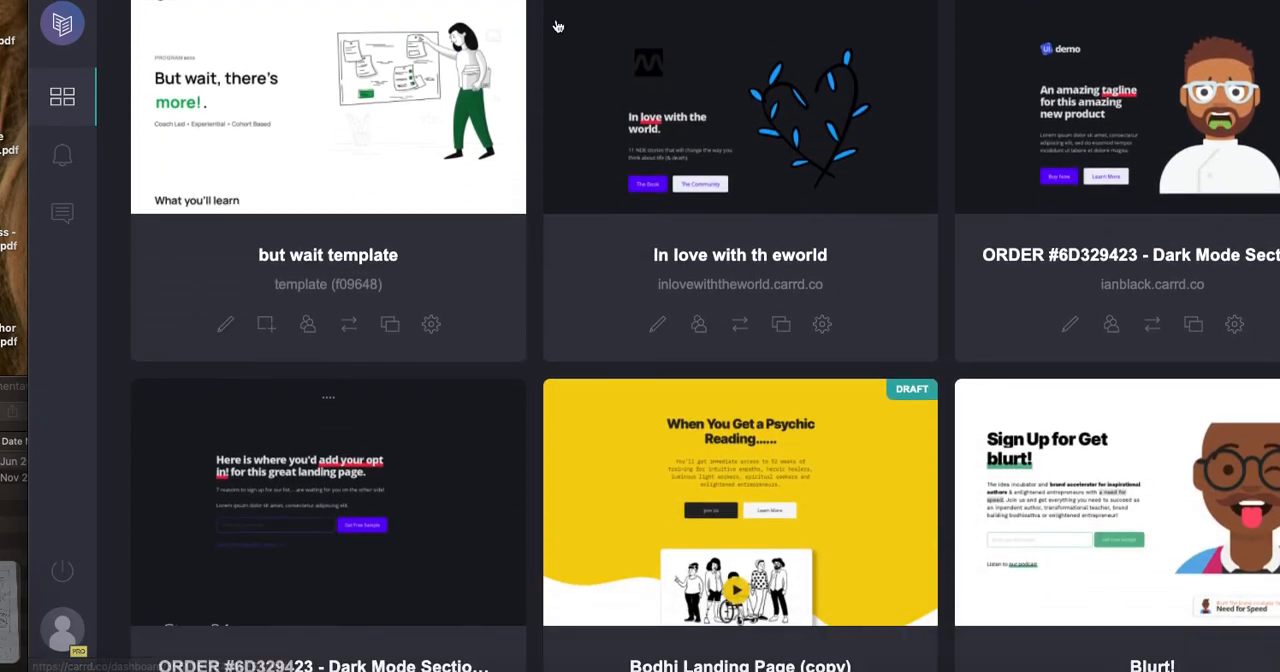
scroll("down", 3)
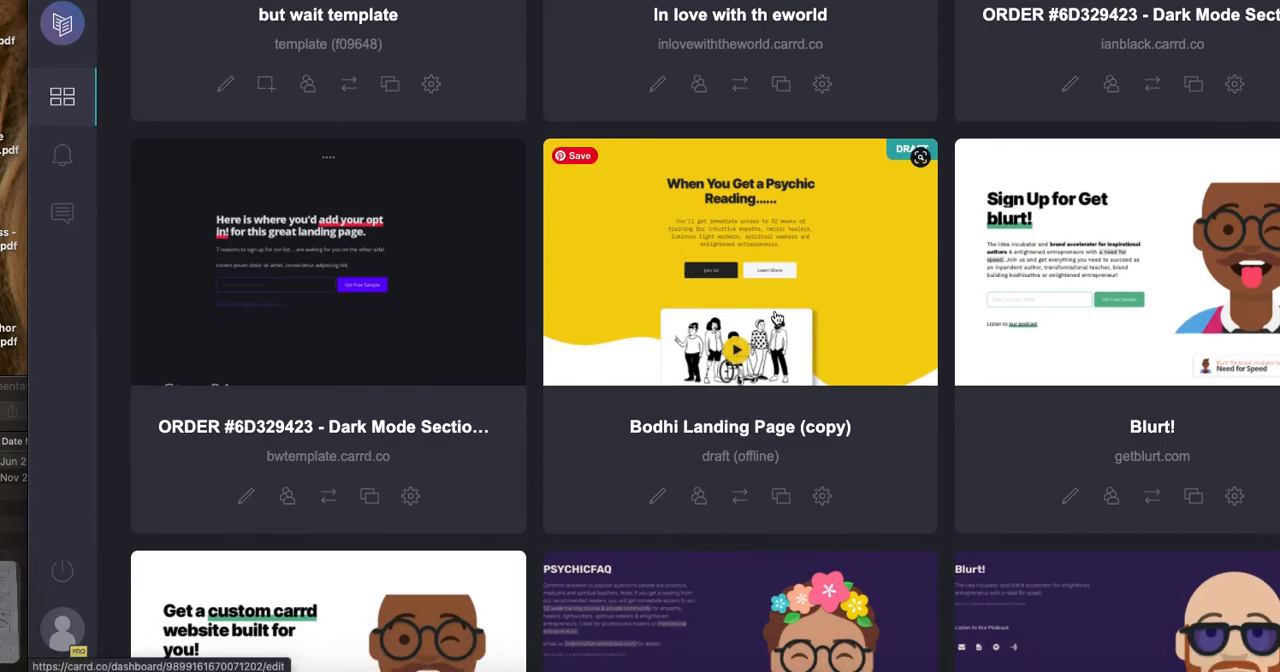
mouse_move(700, 207)
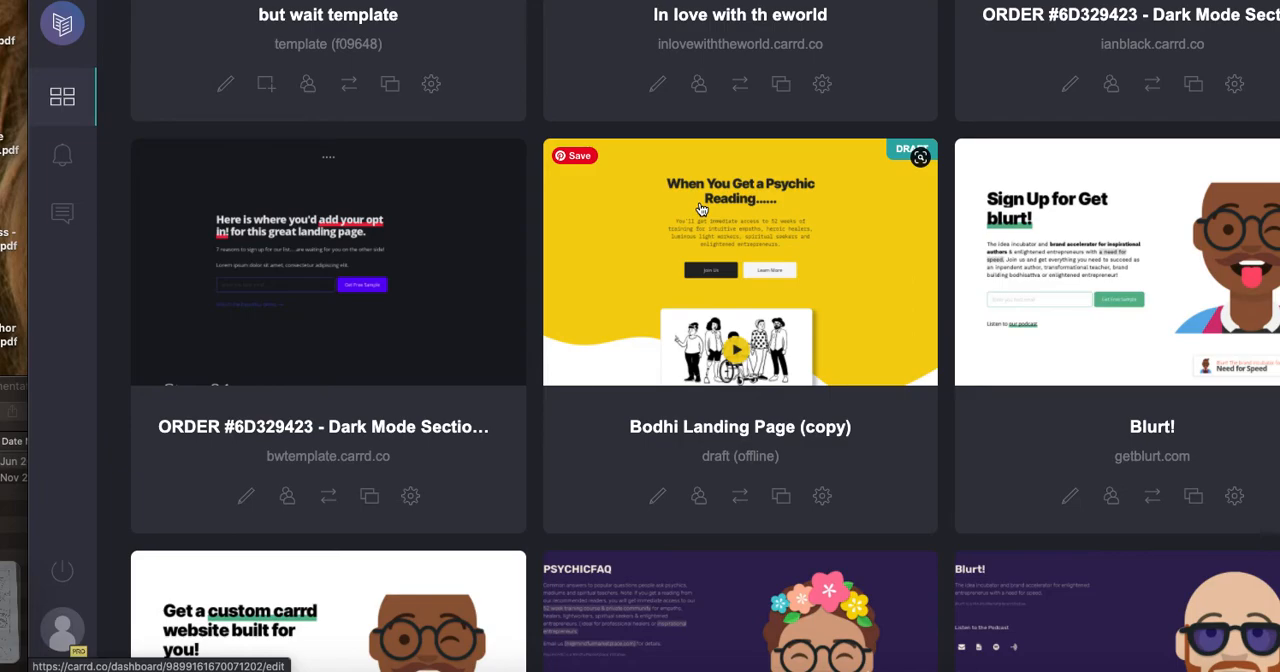
mouse_move(787, 247)
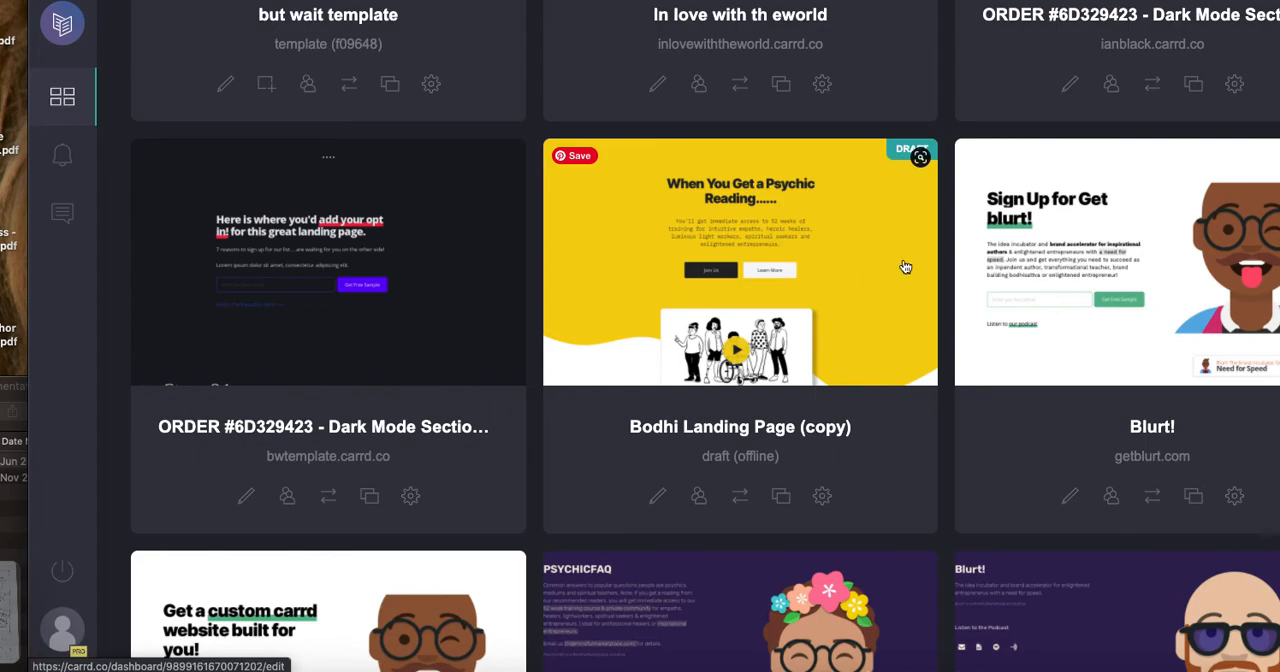
mouse_move(872, 288)
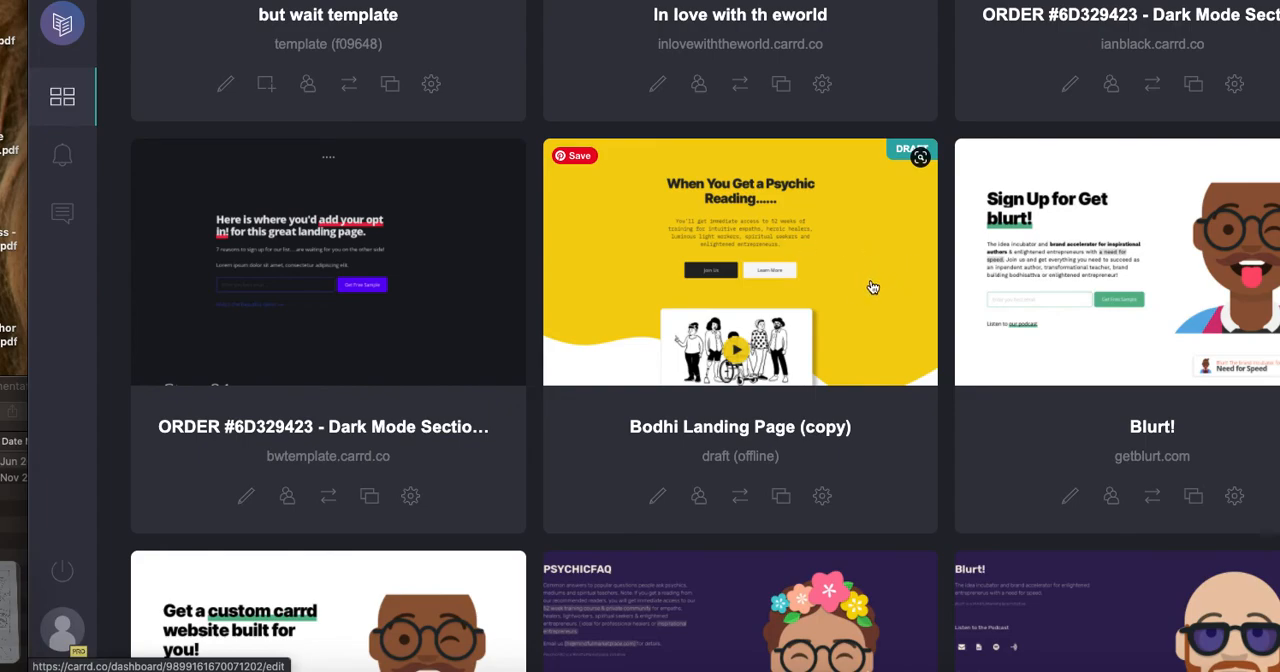
scroll("down", 3)
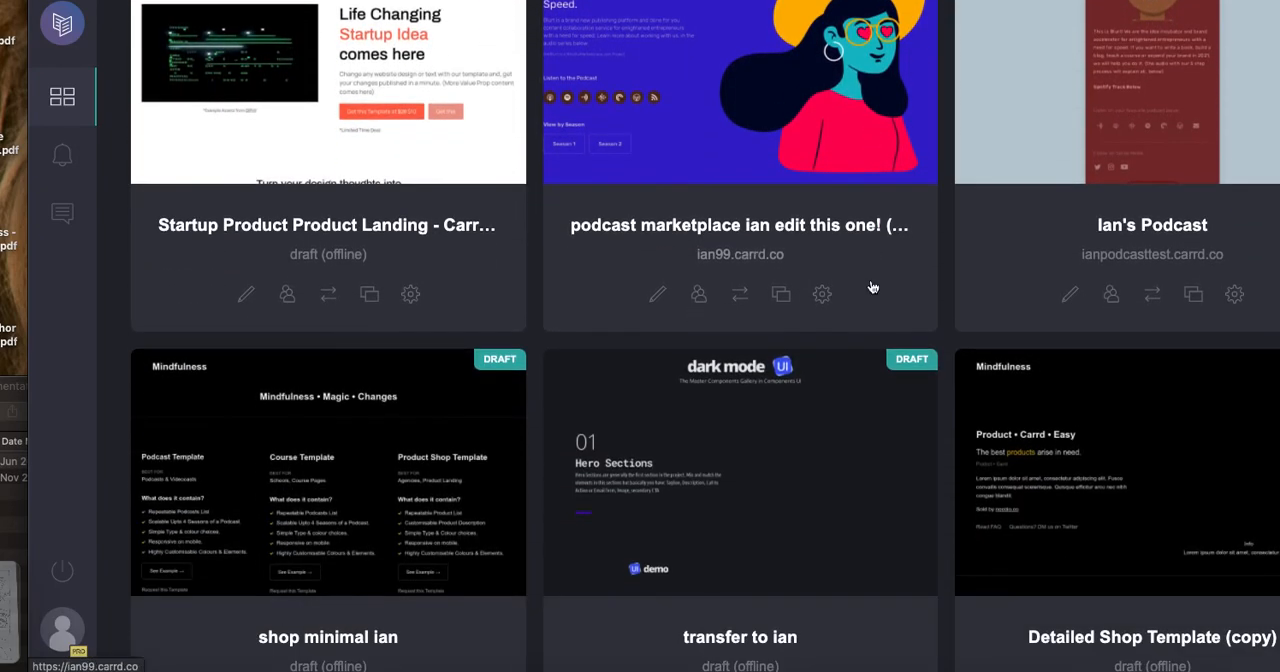
scroll("down", 3)
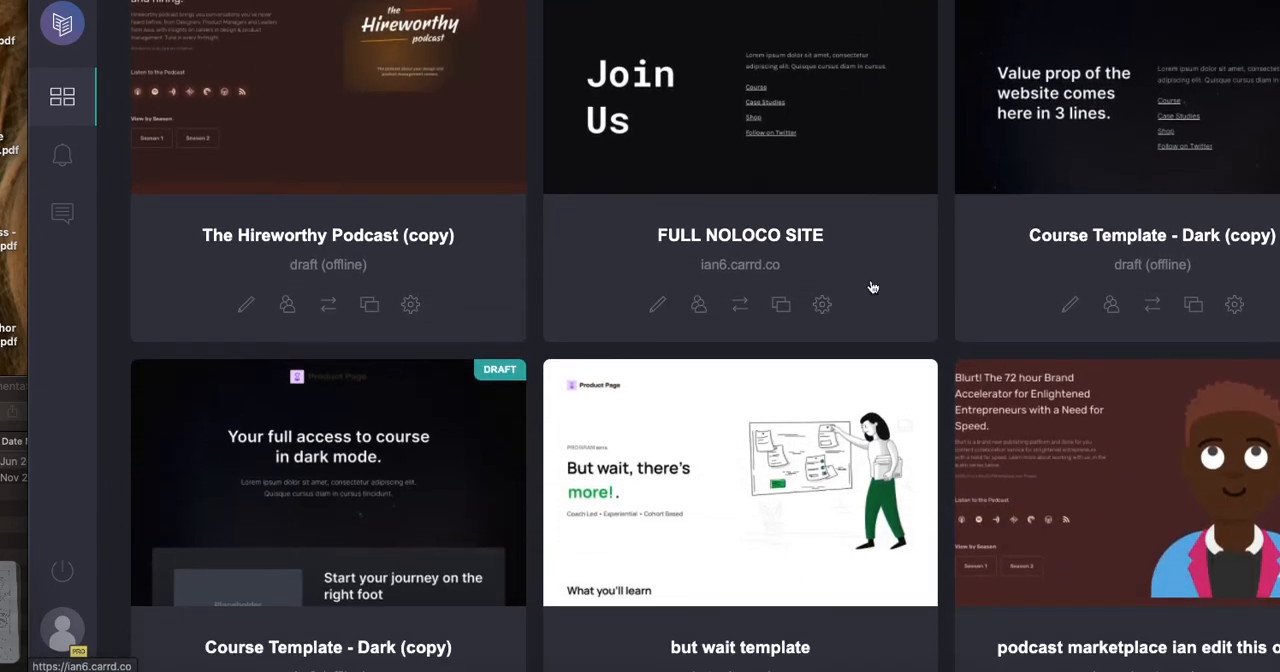
scroll("down", 3)
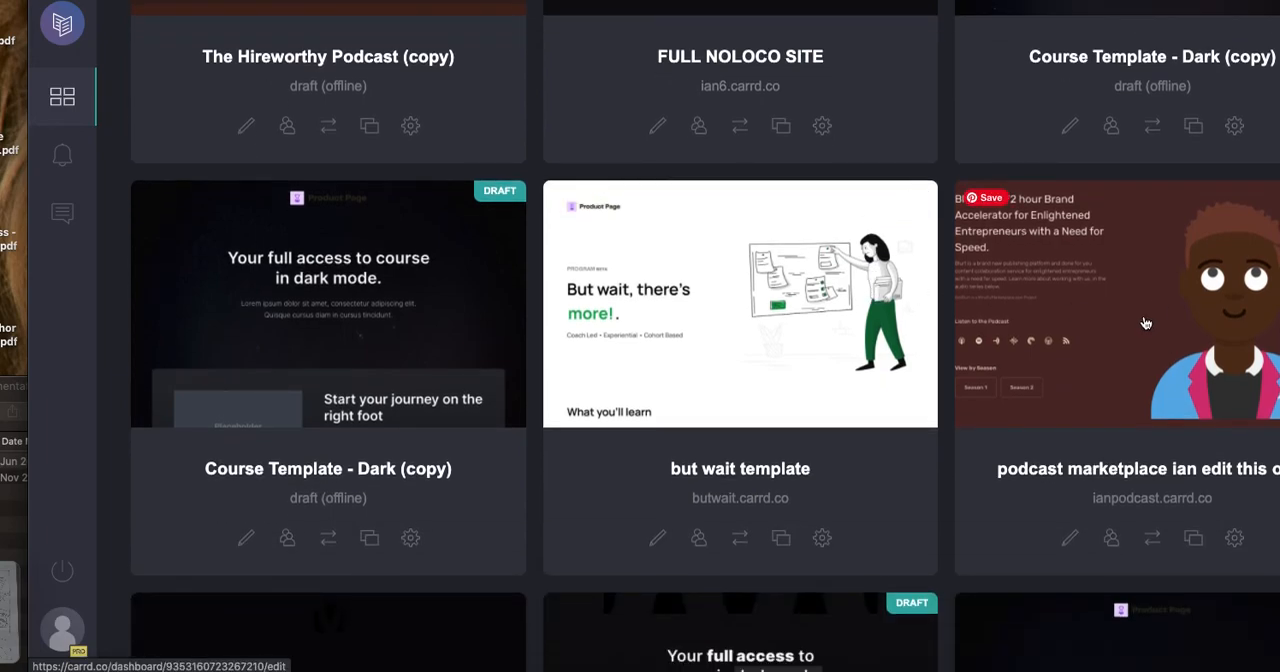
scroll("down", 3)
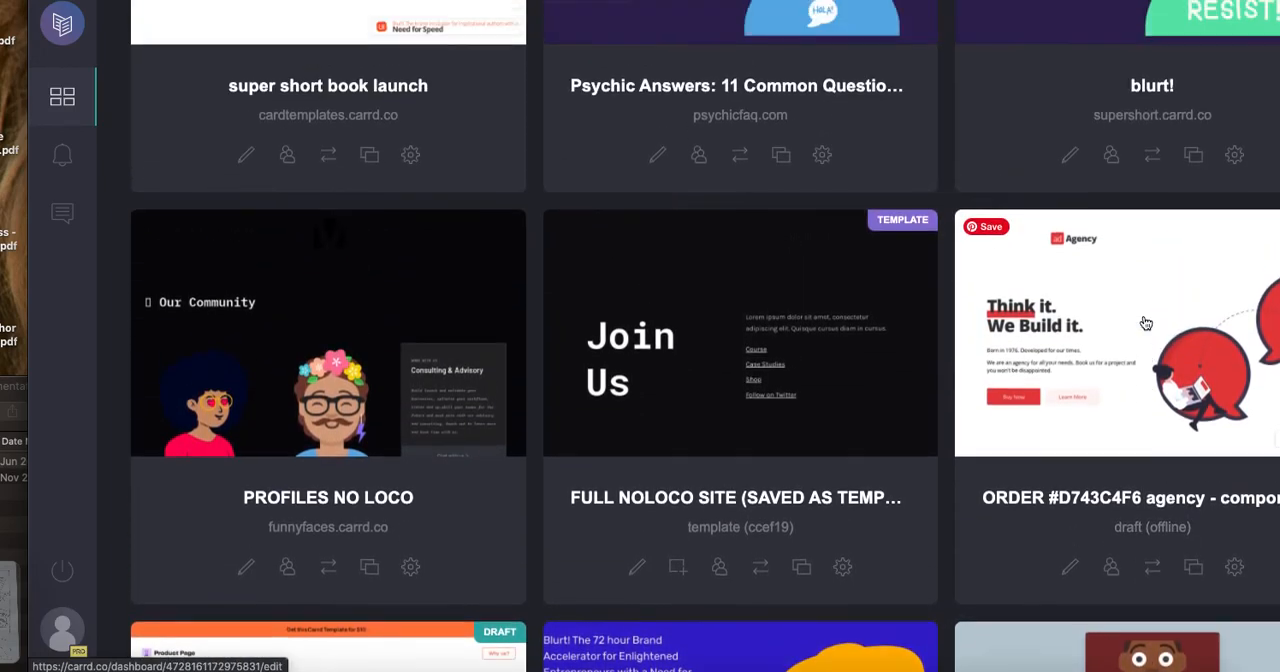
scroll("down", 3)
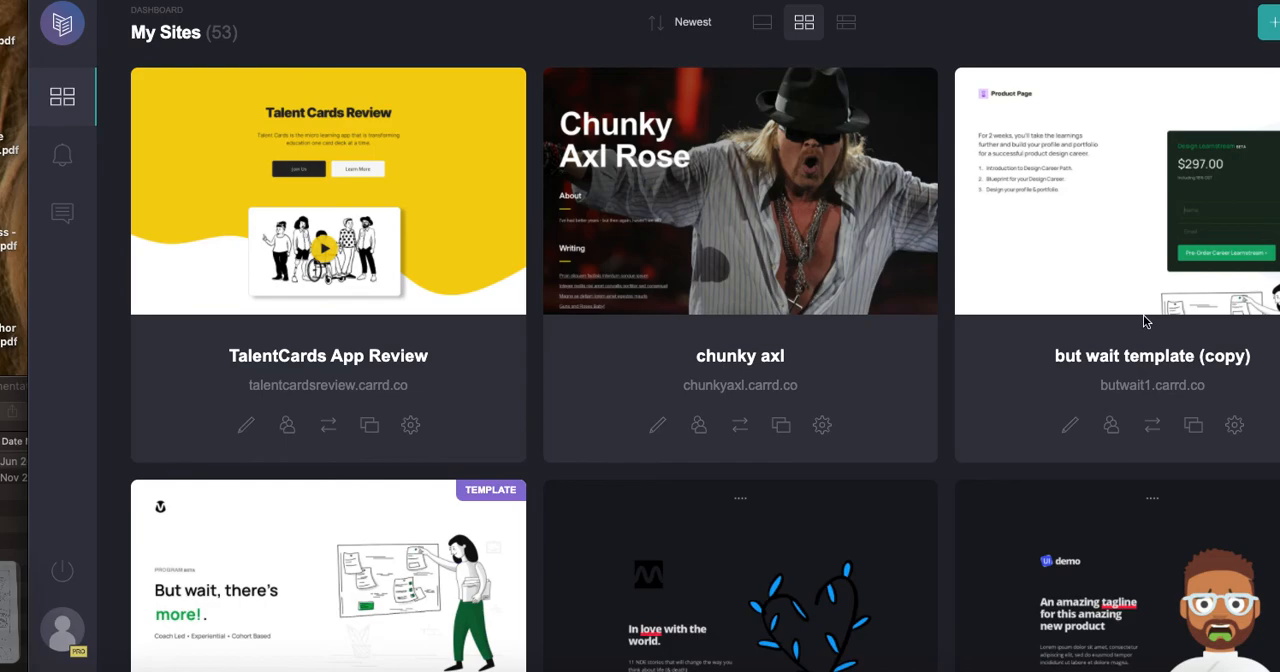
mouse_move(1013, 198)
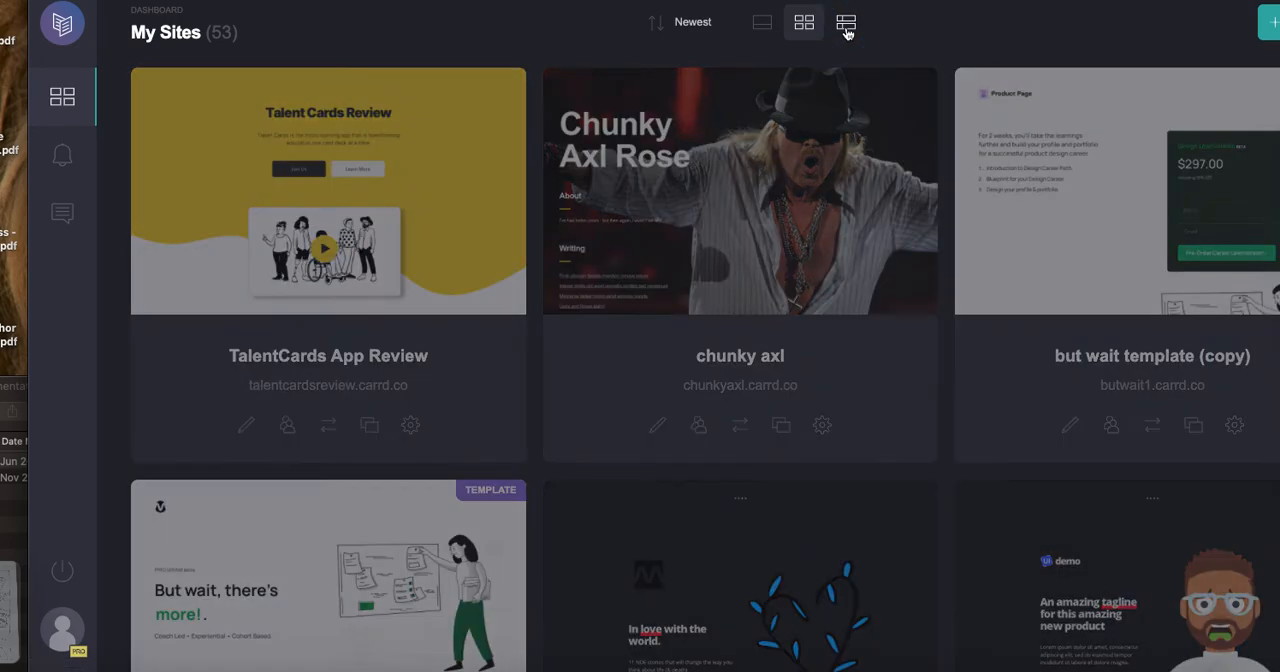
Switch My Sites to the list layout showing site descriptions.
left_click(845, 22)
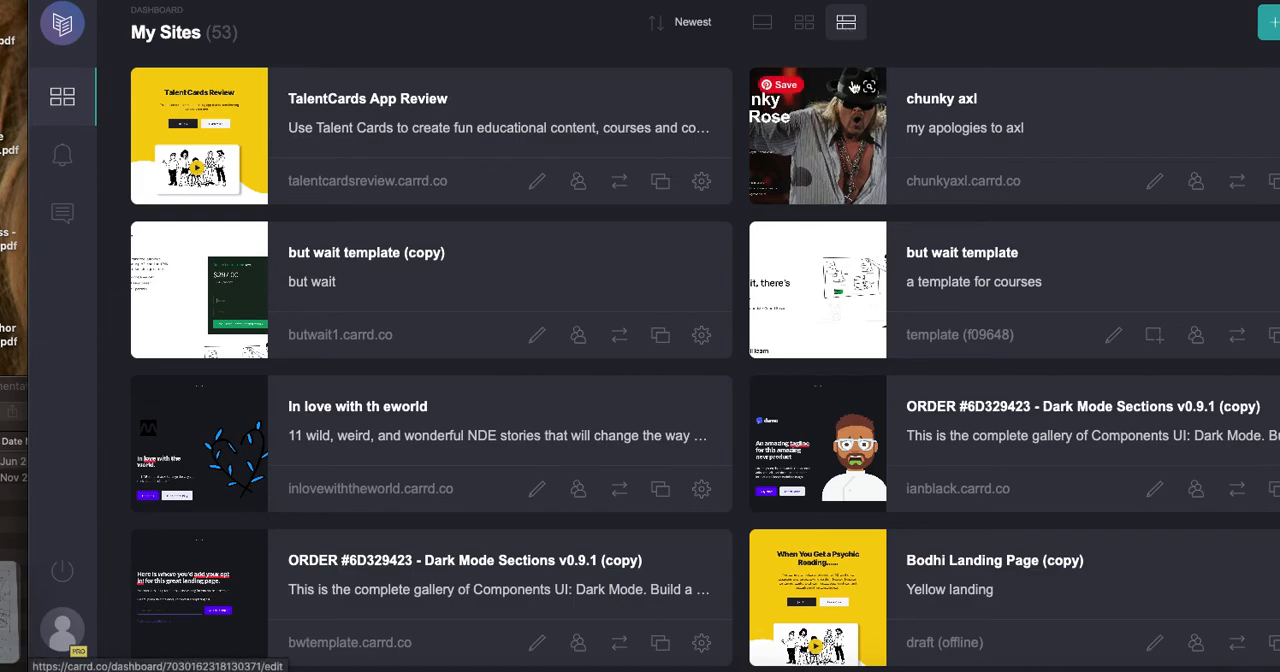